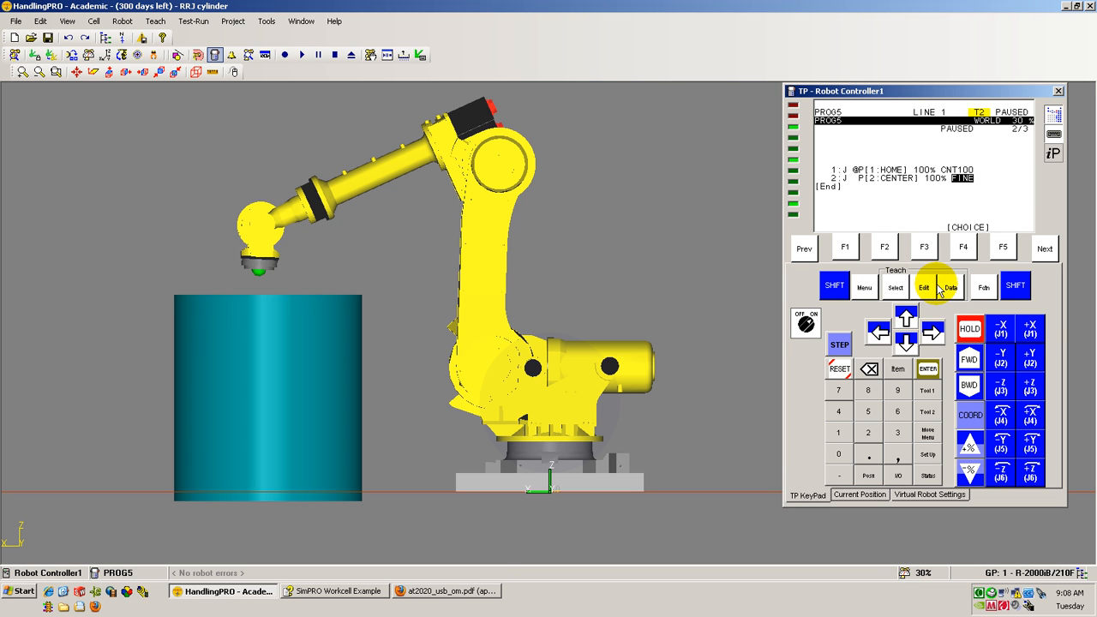
pyautogui.moveTo(689, 287)
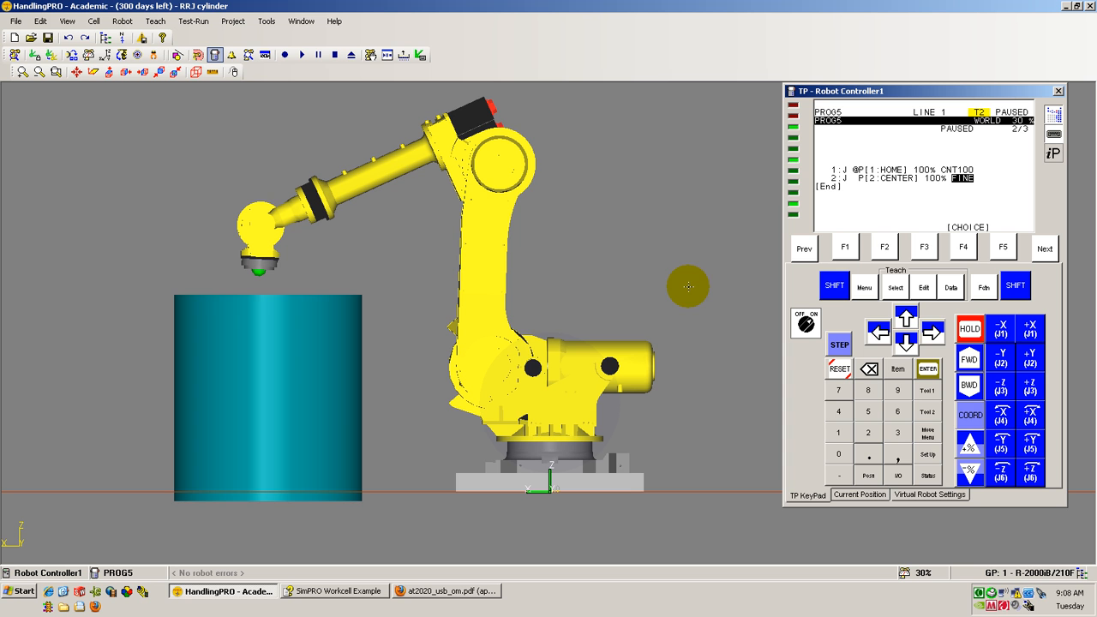
pyautogui.moveTo(552, 274)
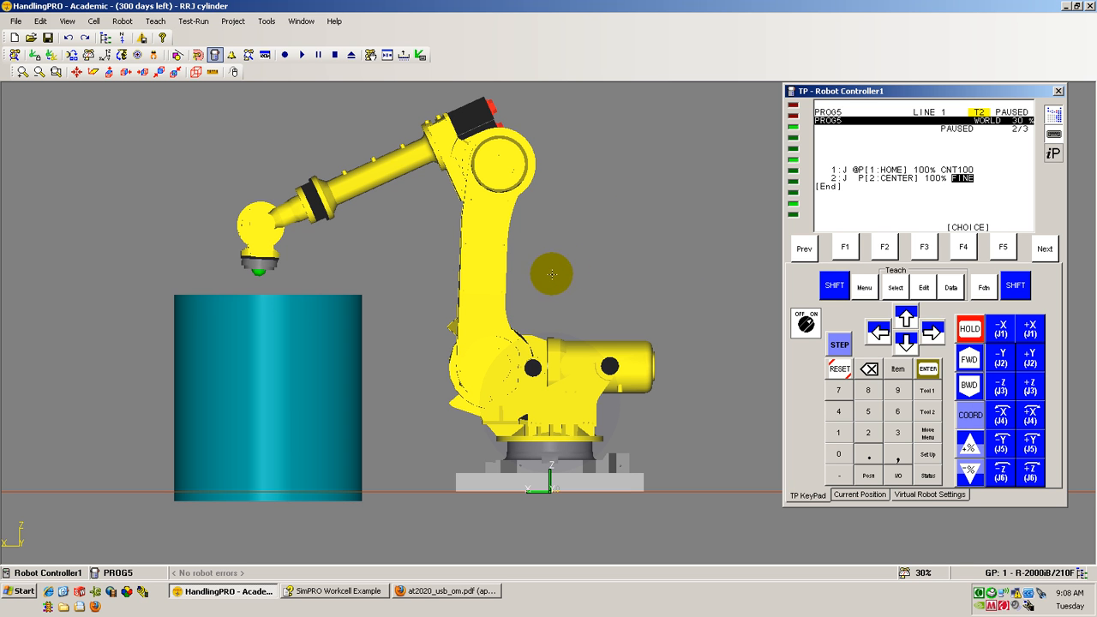
pyautogui.moveTo(387, 278)
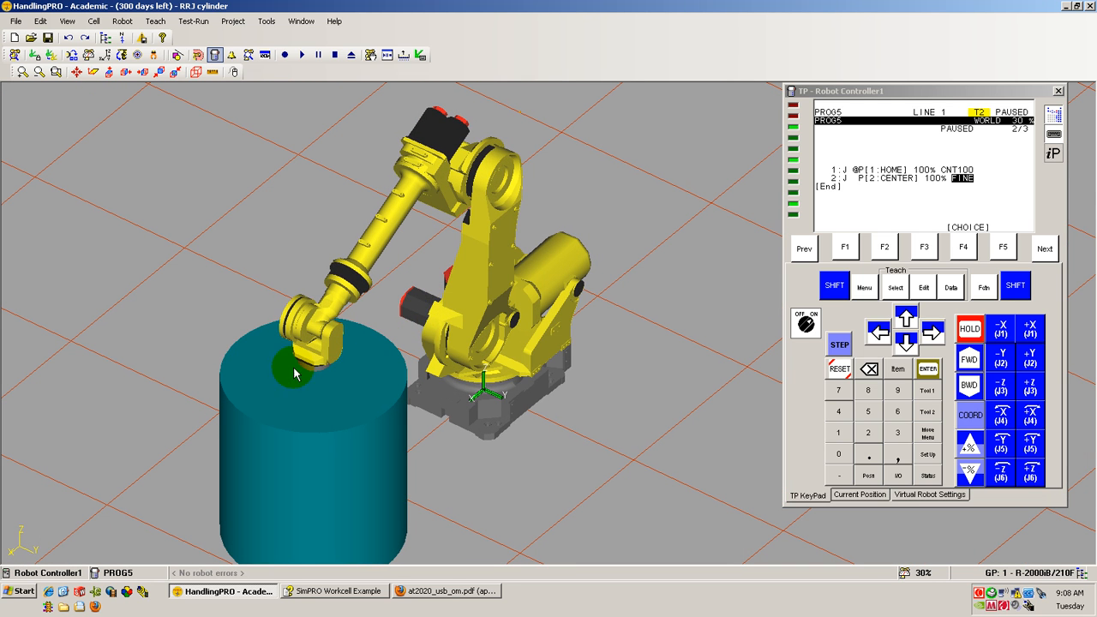
pyautogui.moveTo(264, 370)
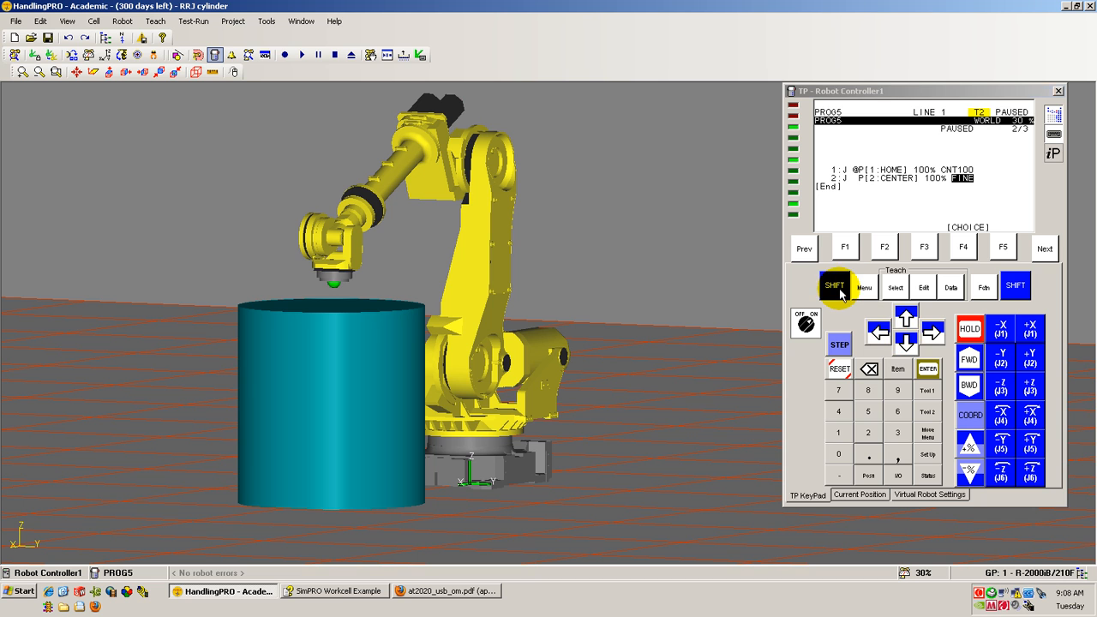
# - Run PROG5 forward from the current line so the robot moves to the CENTER point
pyautogui.click(971, 358)
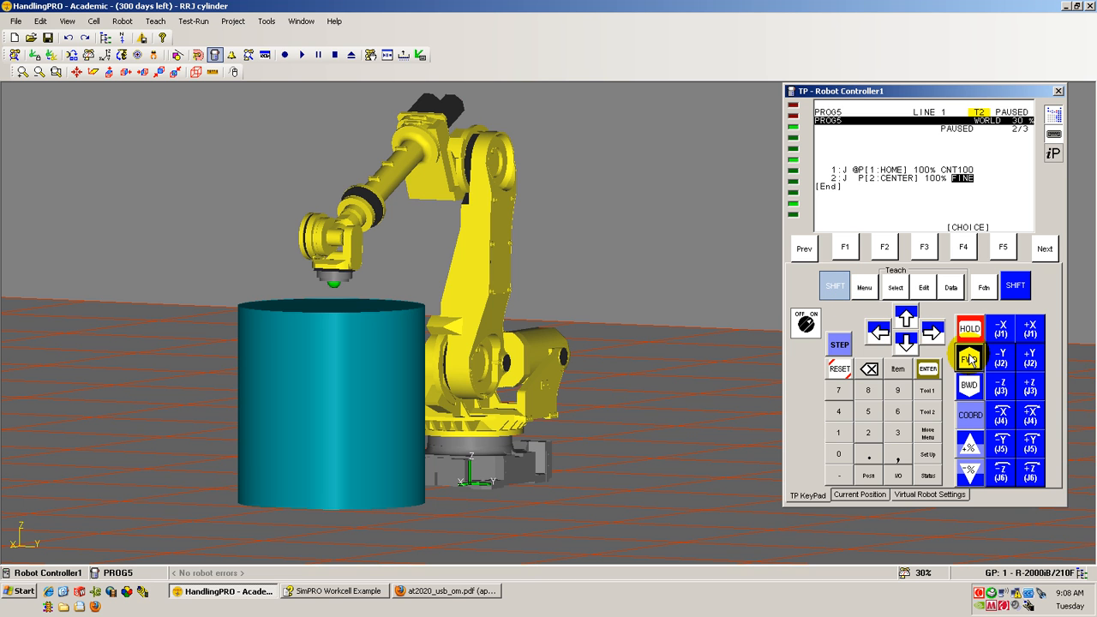
pyautogui.click(929, 369)
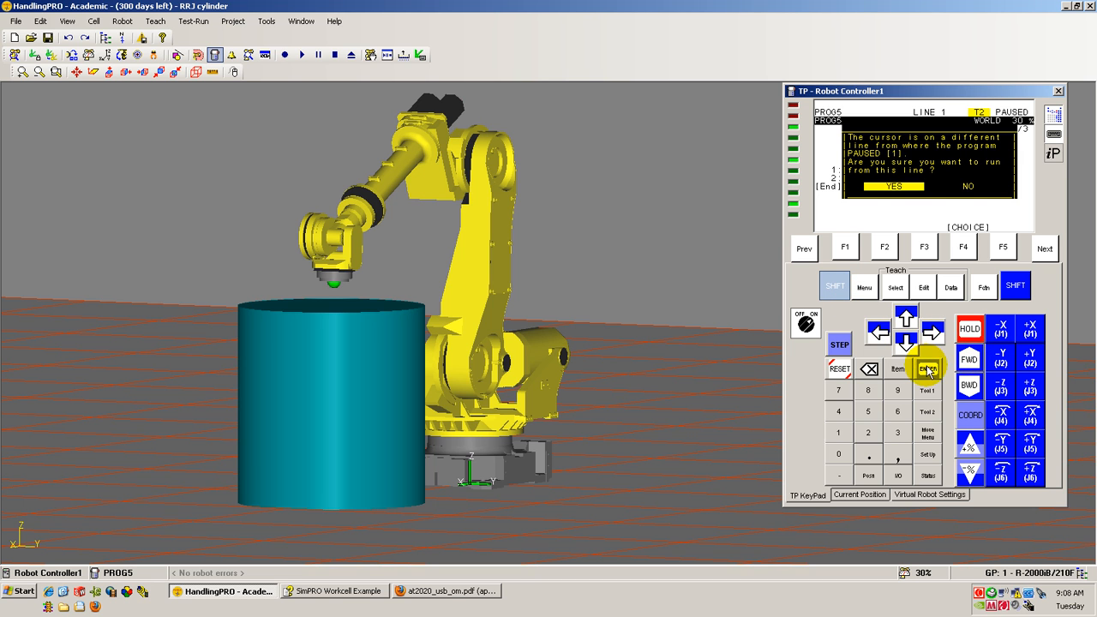
pyautogui.click(928, 368)
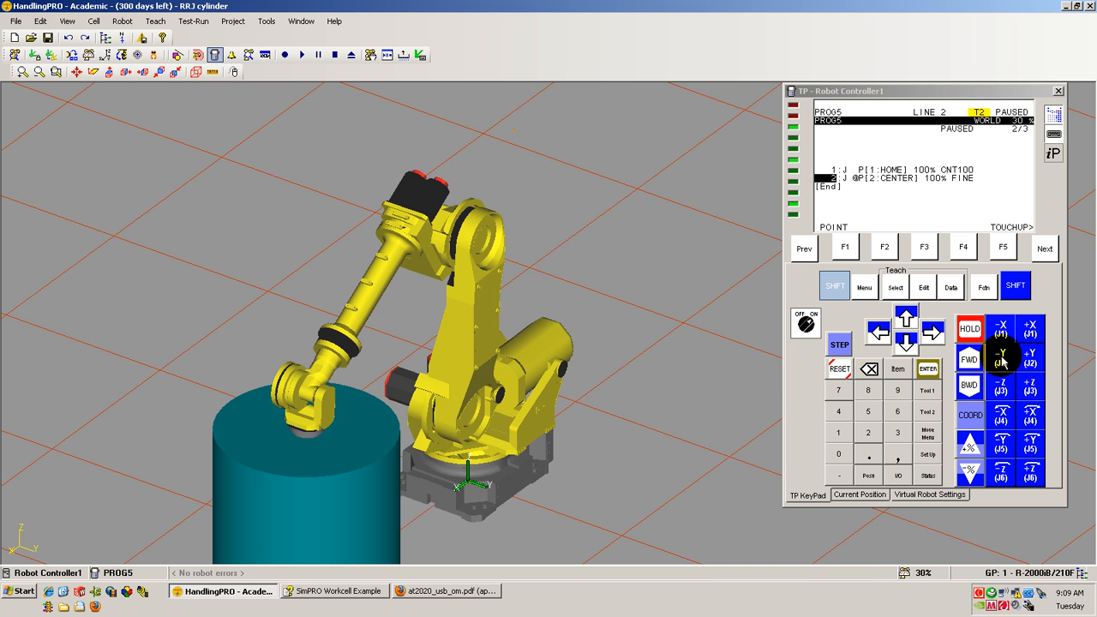
# - Jog the tool to a new spot at the cylinder's edge and cursor to [End]
pyautogui.click(1001, 358)
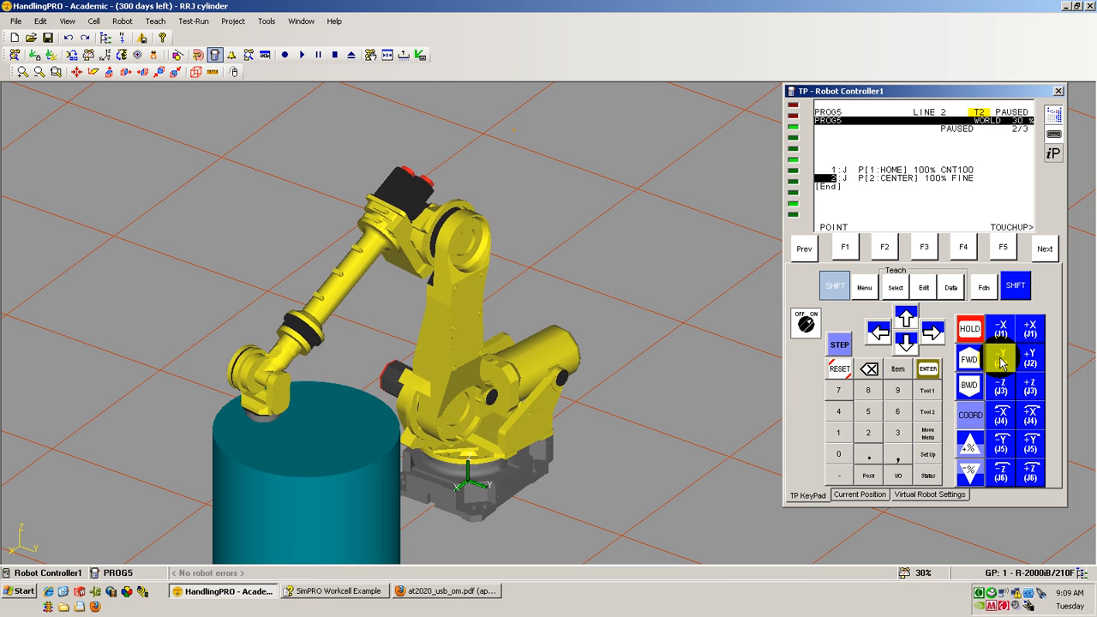
pyautogui.click(1001, 358)
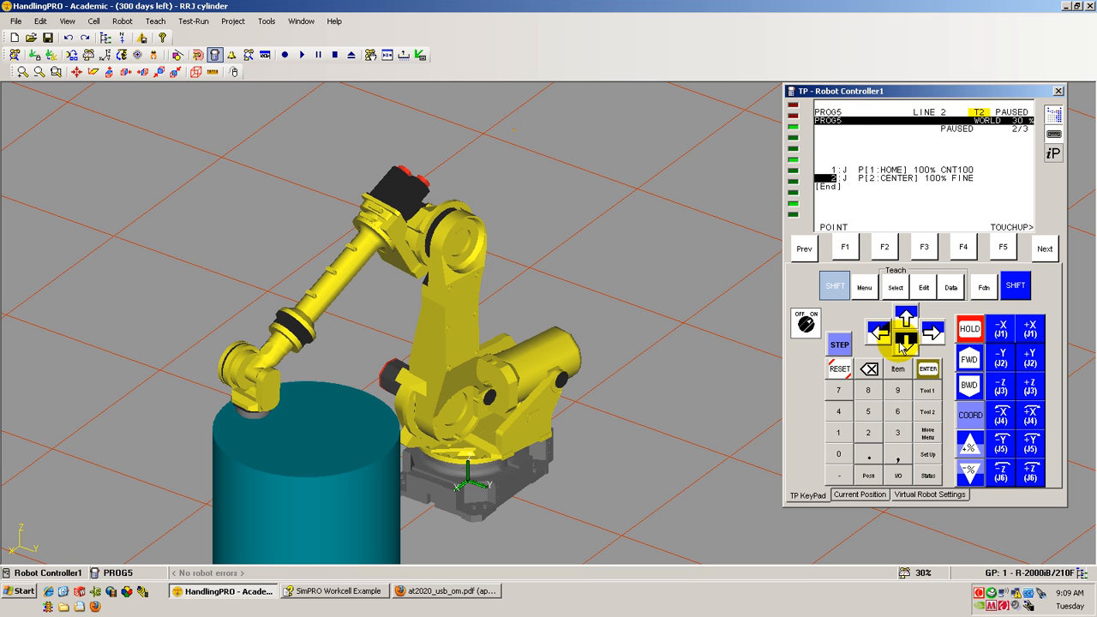
pyautogui.click(844, 249)
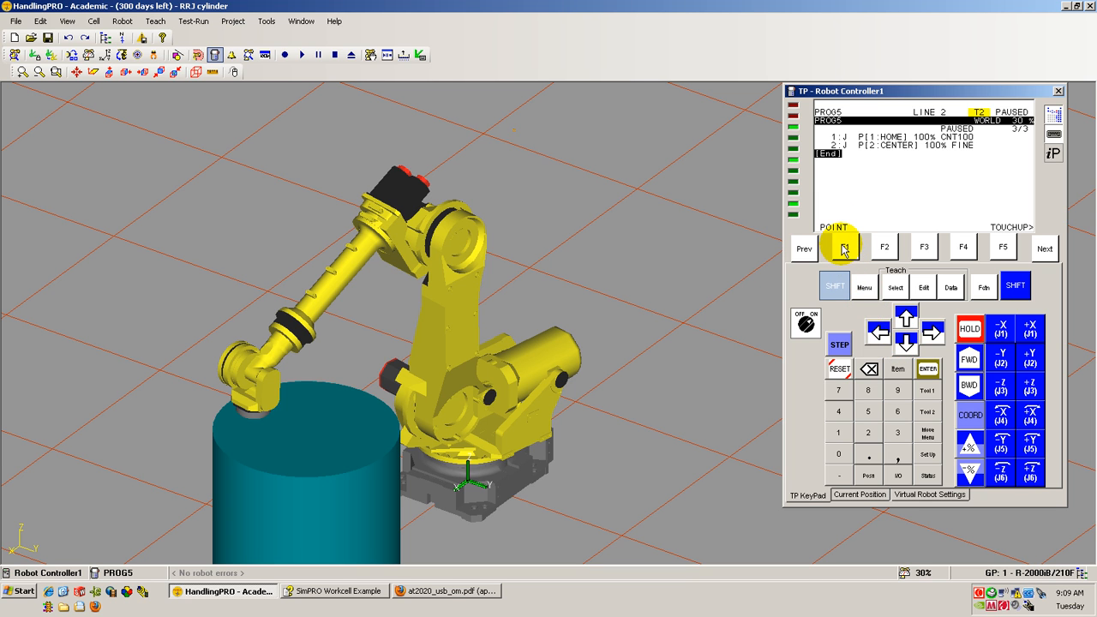
# - Record the current edge position as line 3: J P[3] 100% FINE
pyautogui.click(845, 247)
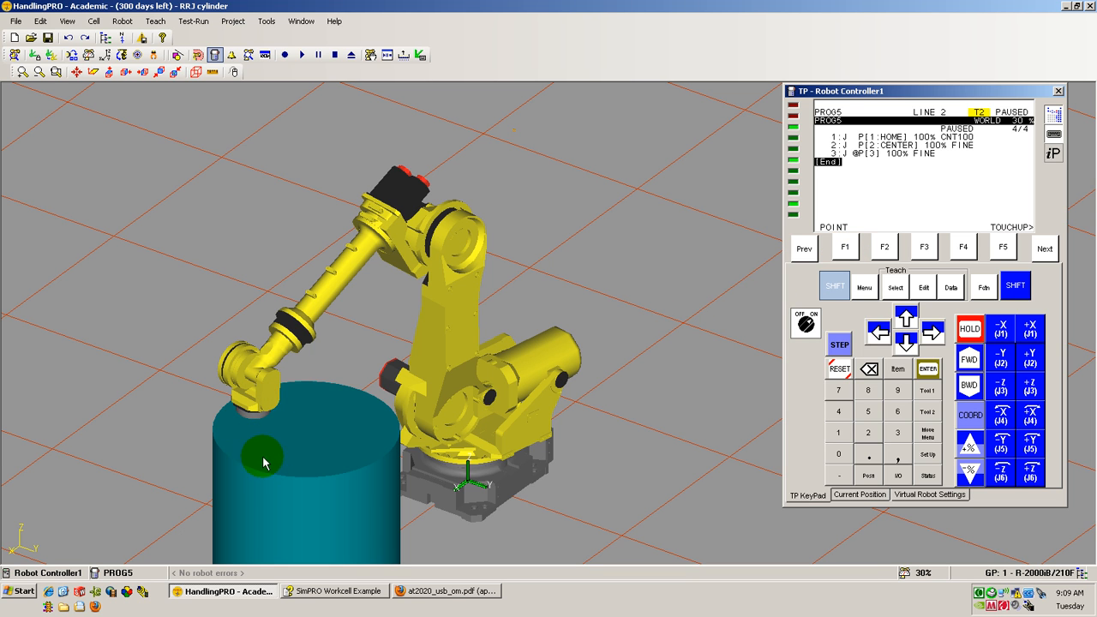
pyautogui.moveTo(367, 459)
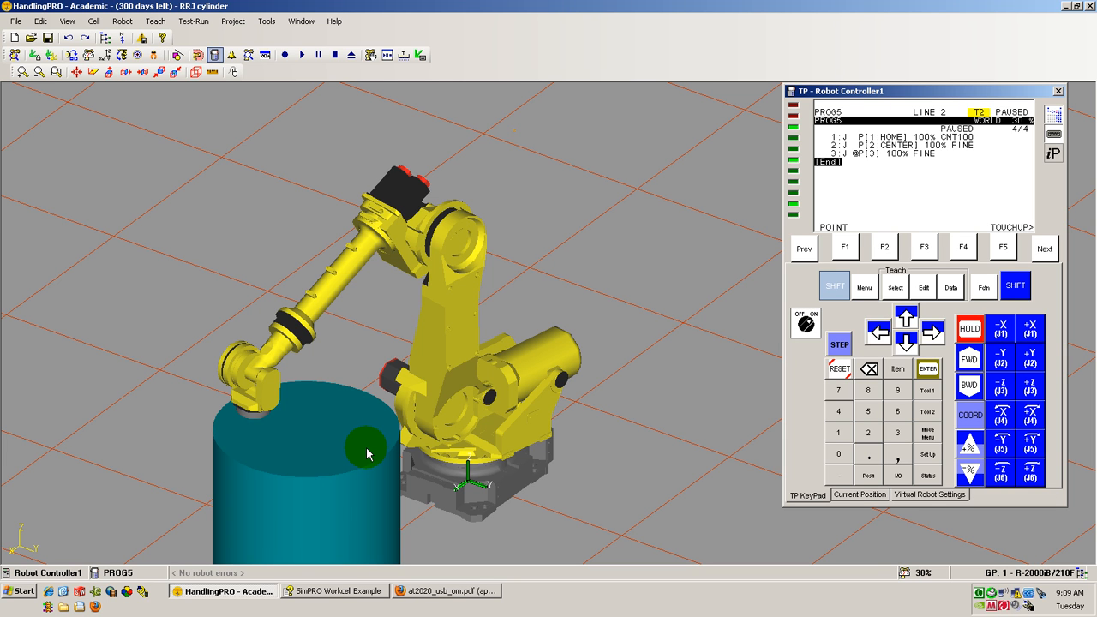
pyautogui.moveTo(298, 423)
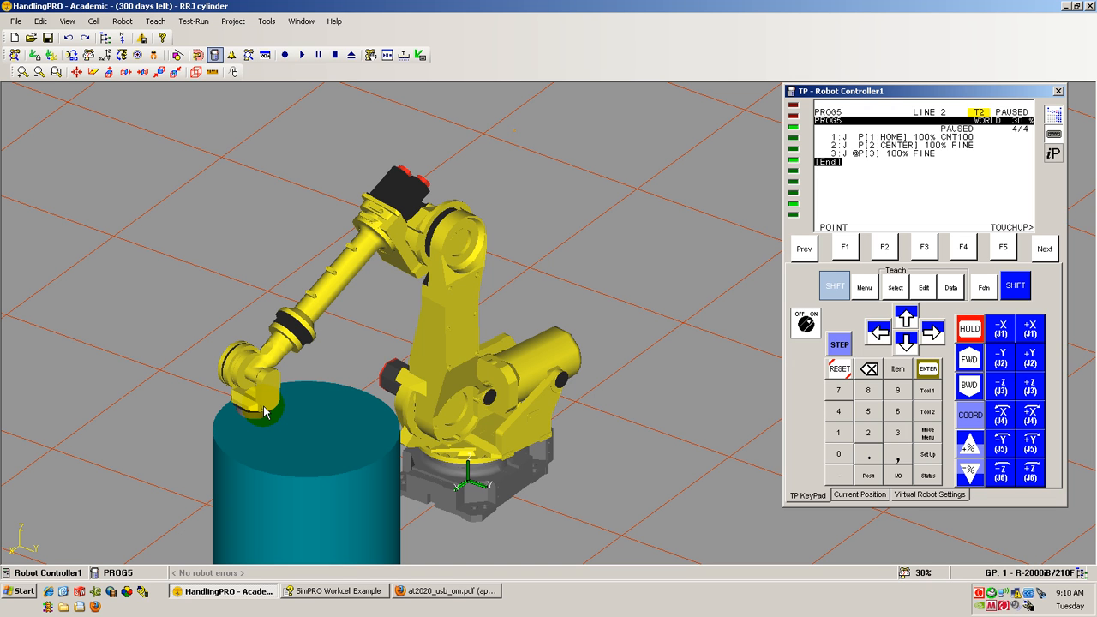
pyautogui.moveTo(799, 230)
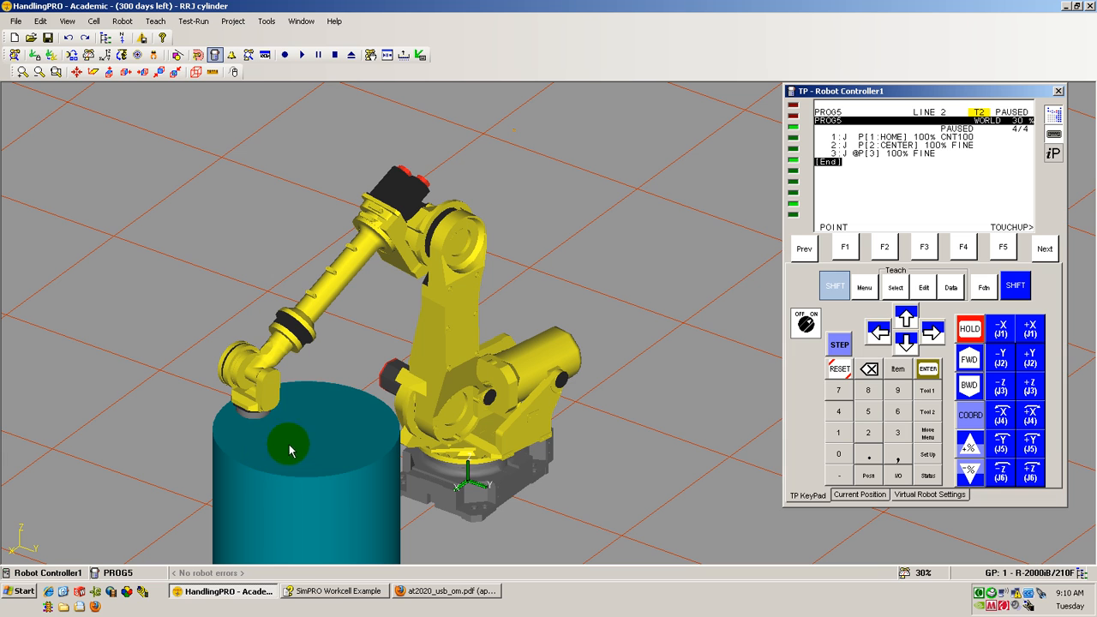
pyautogui.moveTo(325, 444)
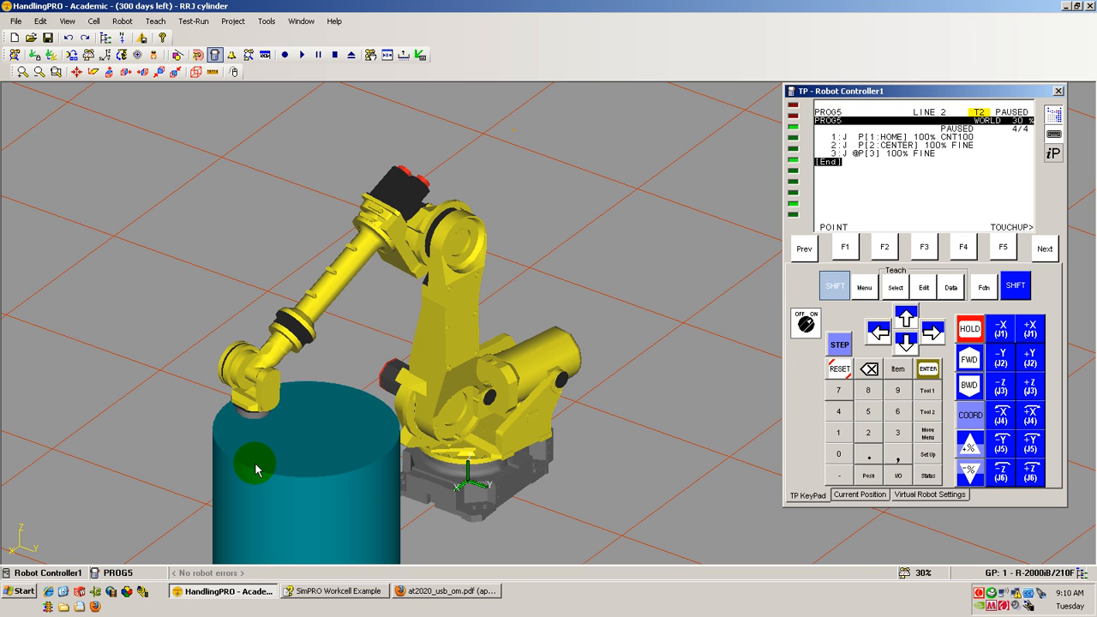
pyautogui.moveTo(374, 409)
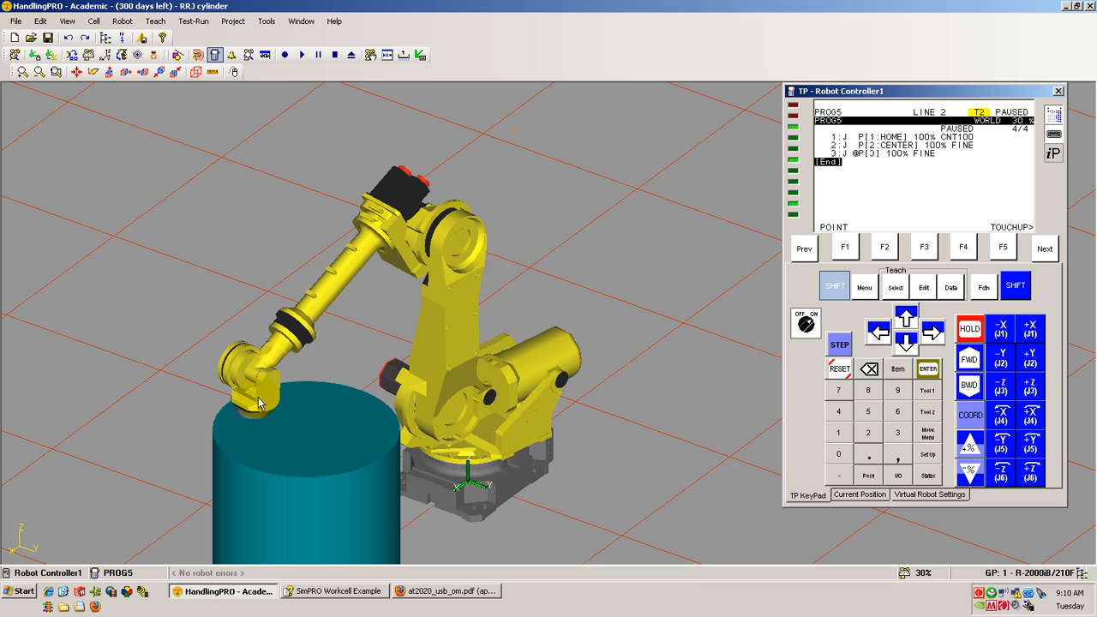
pyautogui.moveTo(256, 405)
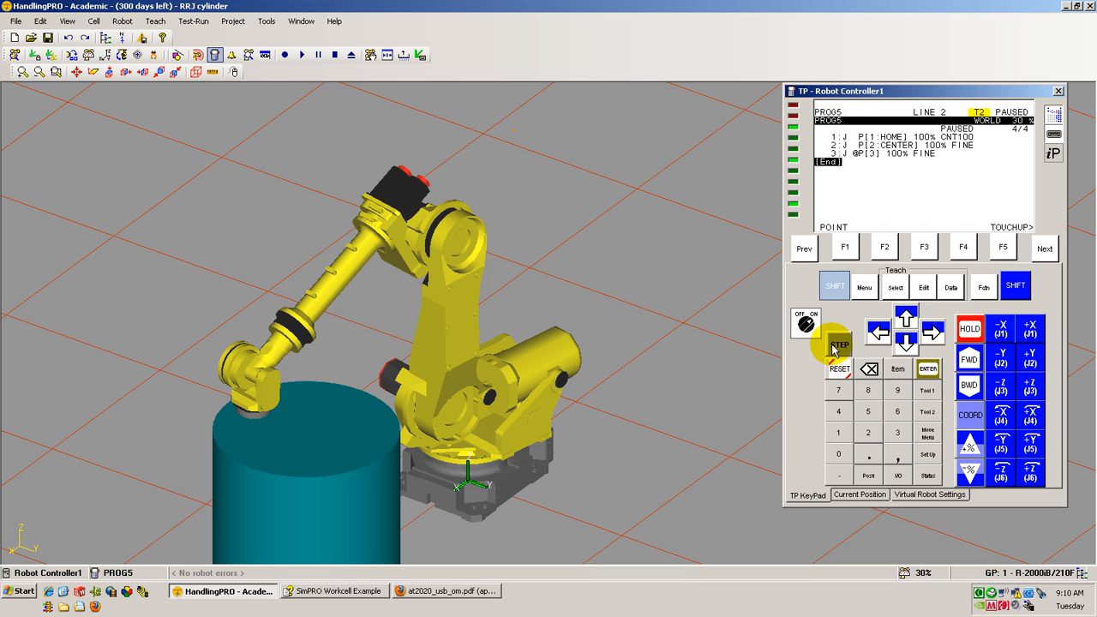
pyautogui.moveTo(1032, 352)
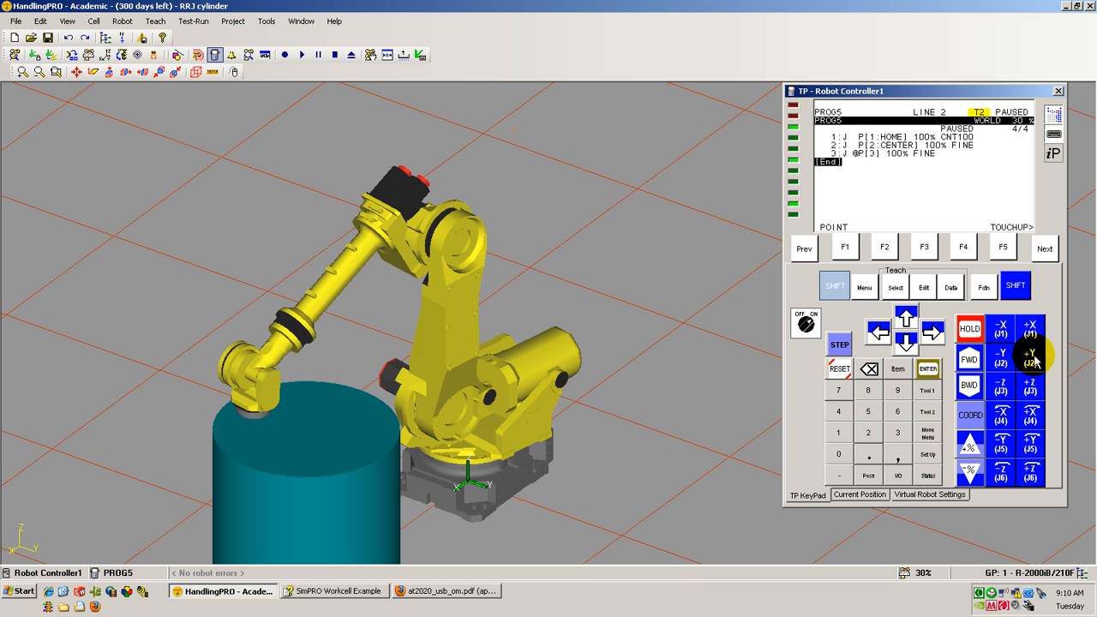
pyautogui.moveTo(1032, 329)
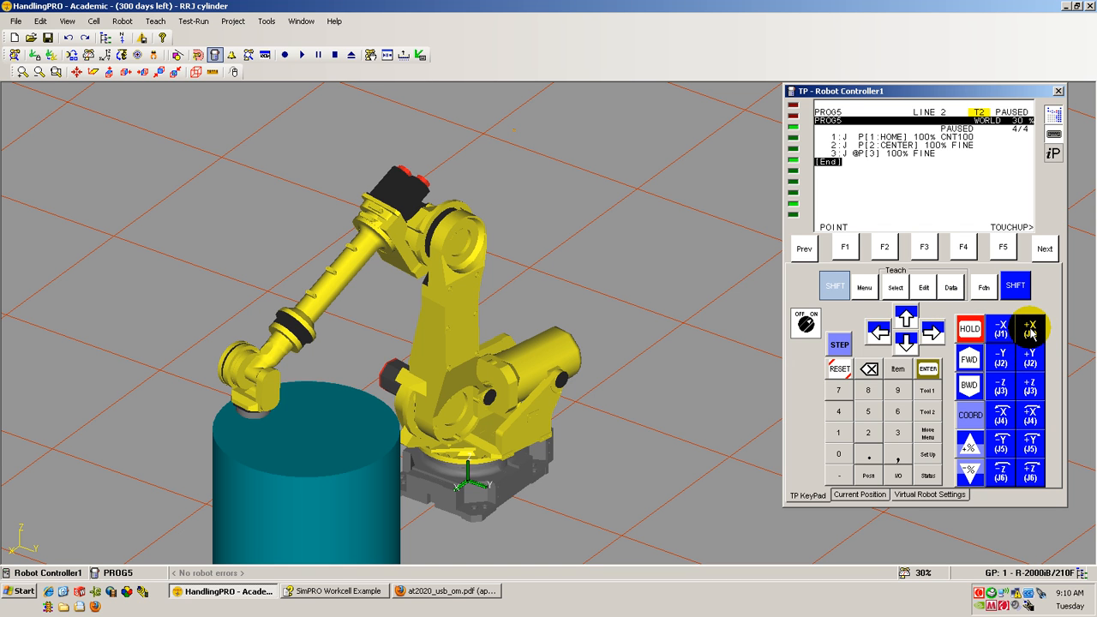
# - Jog the tool along the cylinder top away from P[3] toward the next position
pyautogui.click(1033, 329)
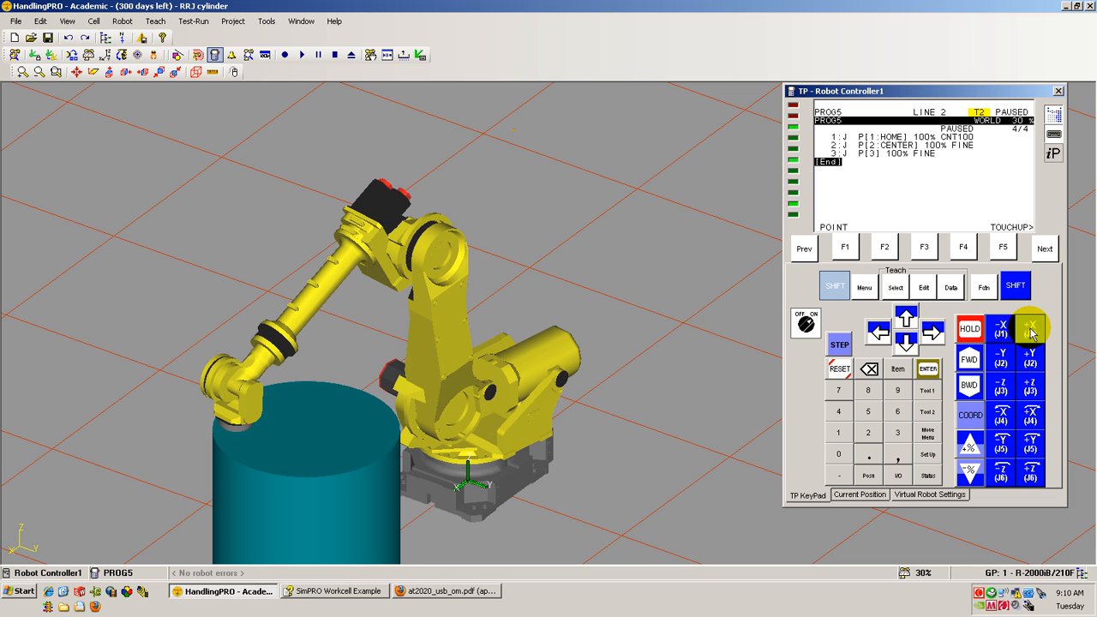
pyautogui.click(1032, 330)
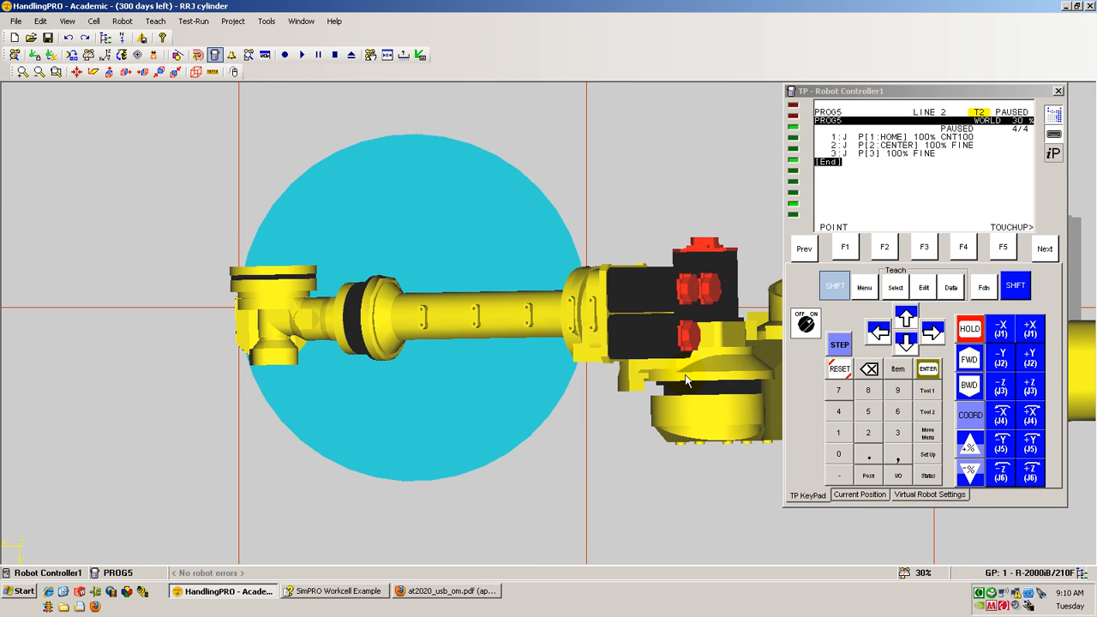
pyautogui.moveTo(901, 265)
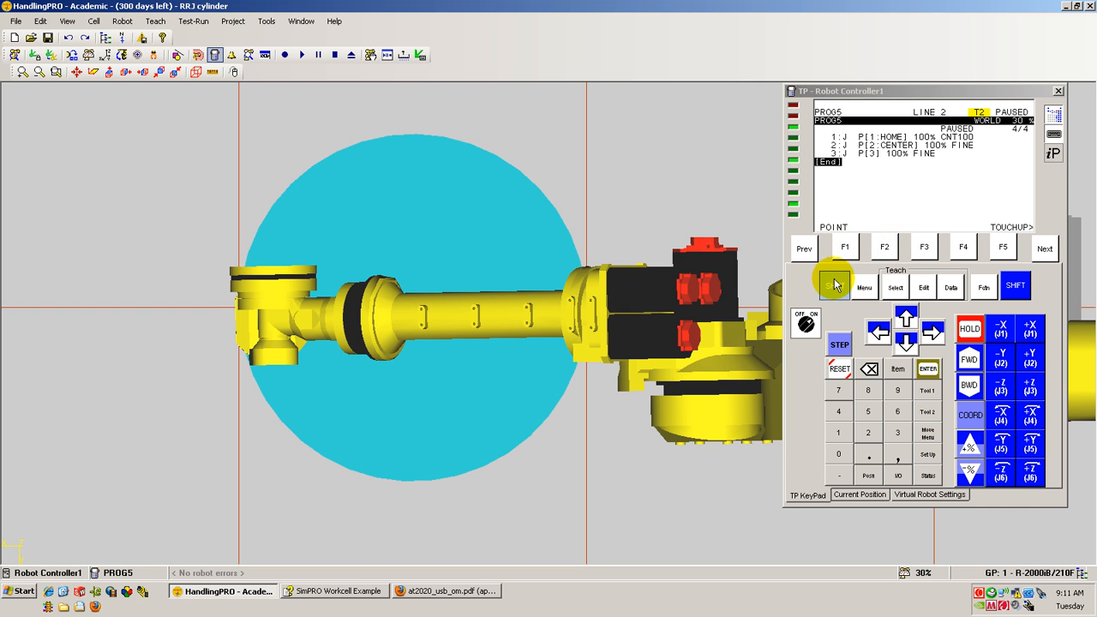
# - Delete the duplicate fifth line so PROG5 ends with the joint move to P[4]
pyautogui.click(843, 247)
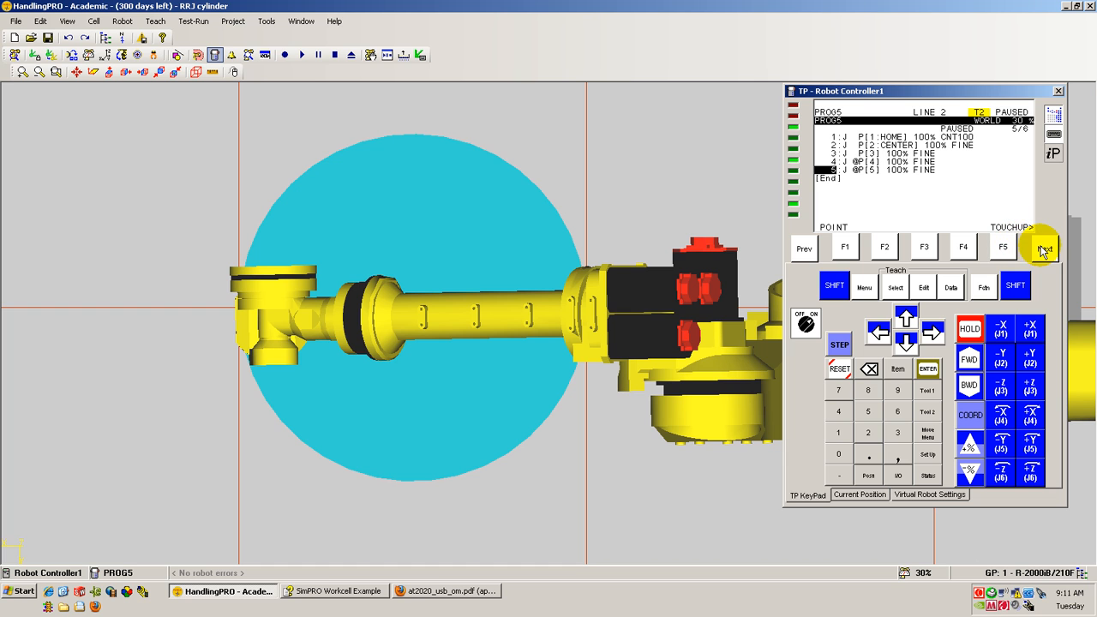
pyautogui.click(924, 287)
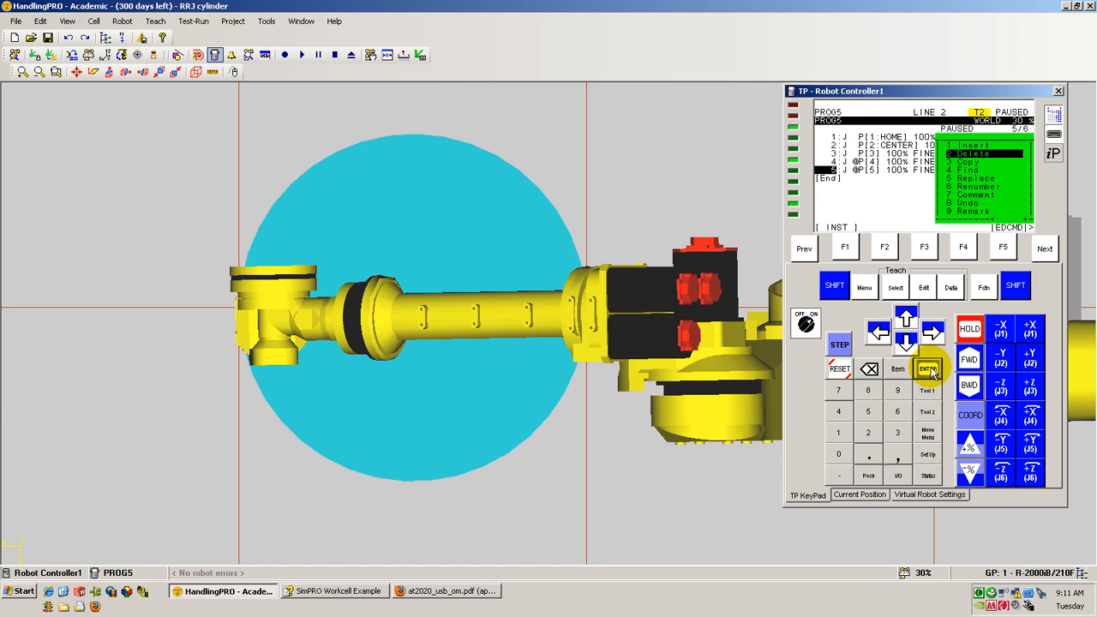
pyautogui.click(928, 368)
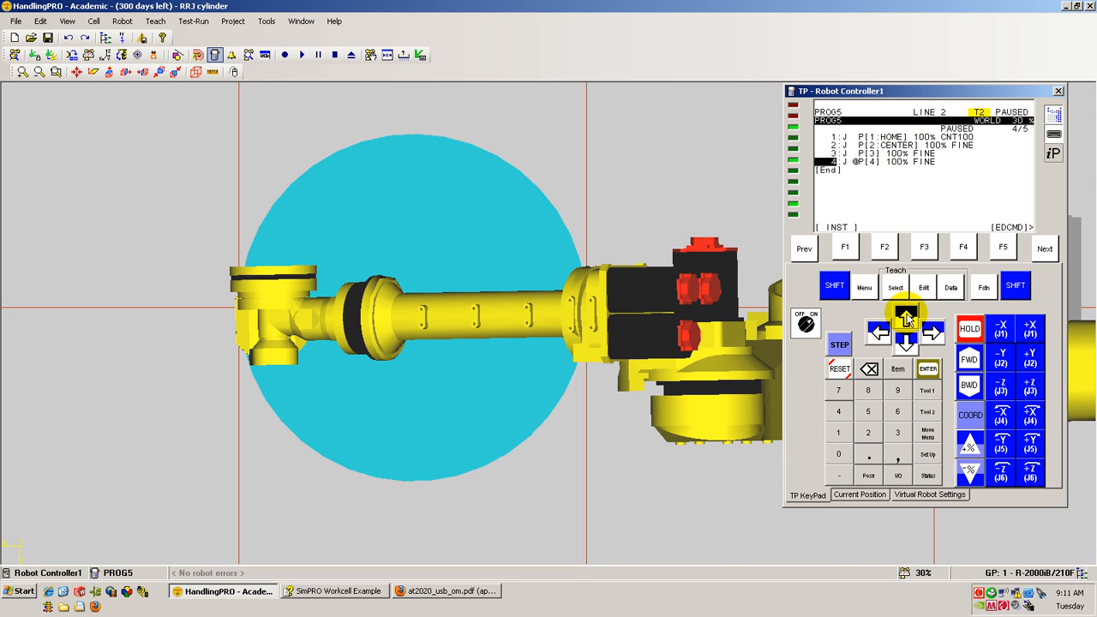
# - Label P[4] as '90 MIDPOINT' and P[3] as 'START'
pyautogui.click(932, 333)
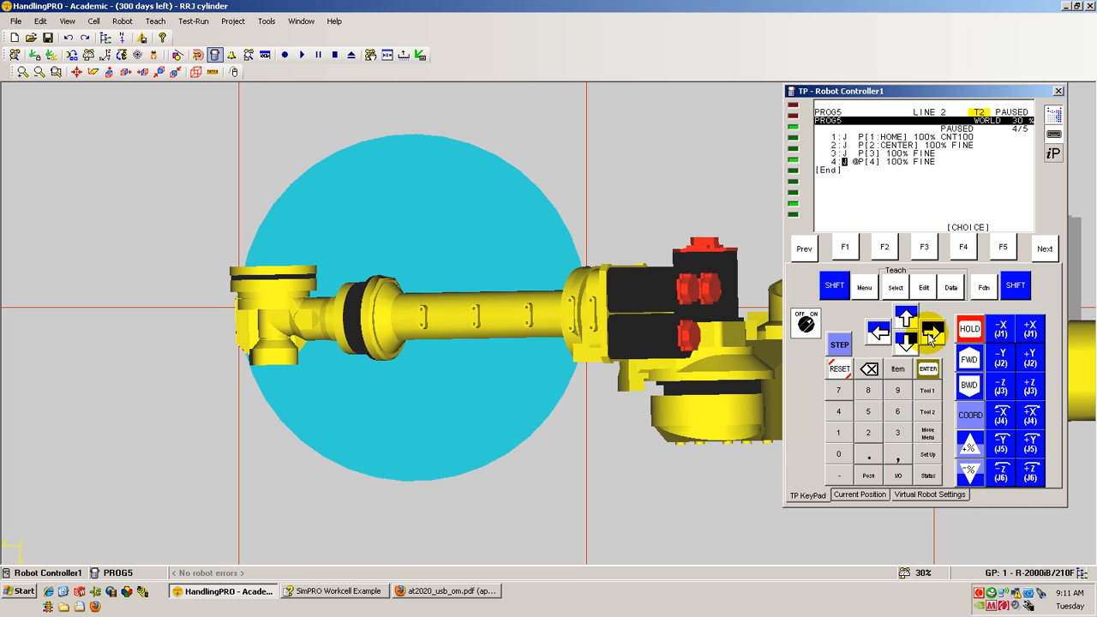
pyautogui.click(933, 332)
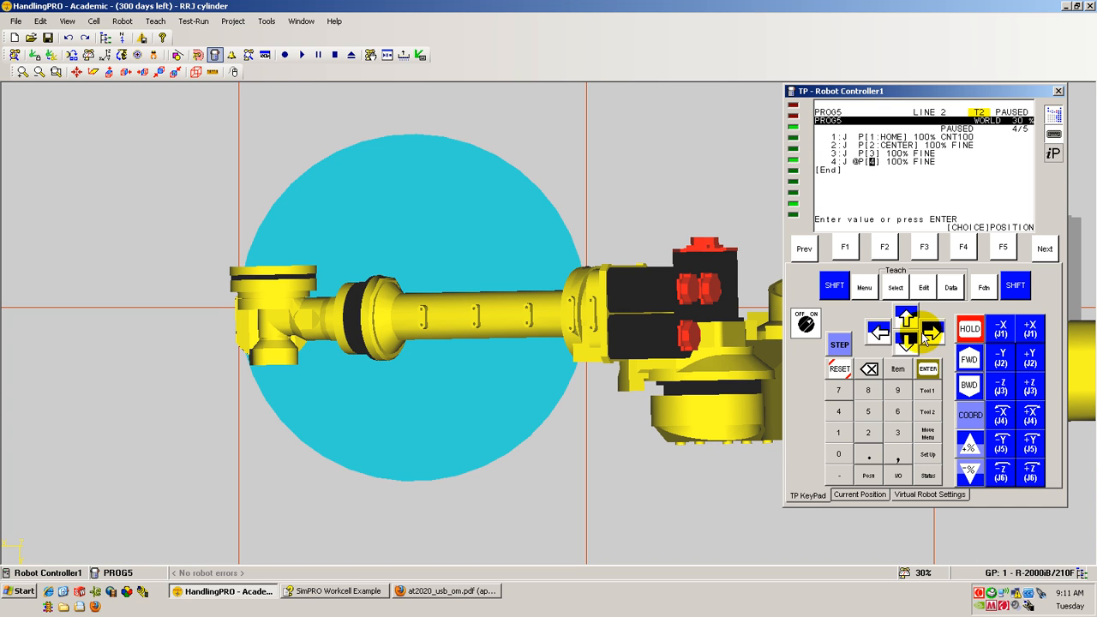
pyautogui.click(927, 369)
pyautogui.write(':90 MID')
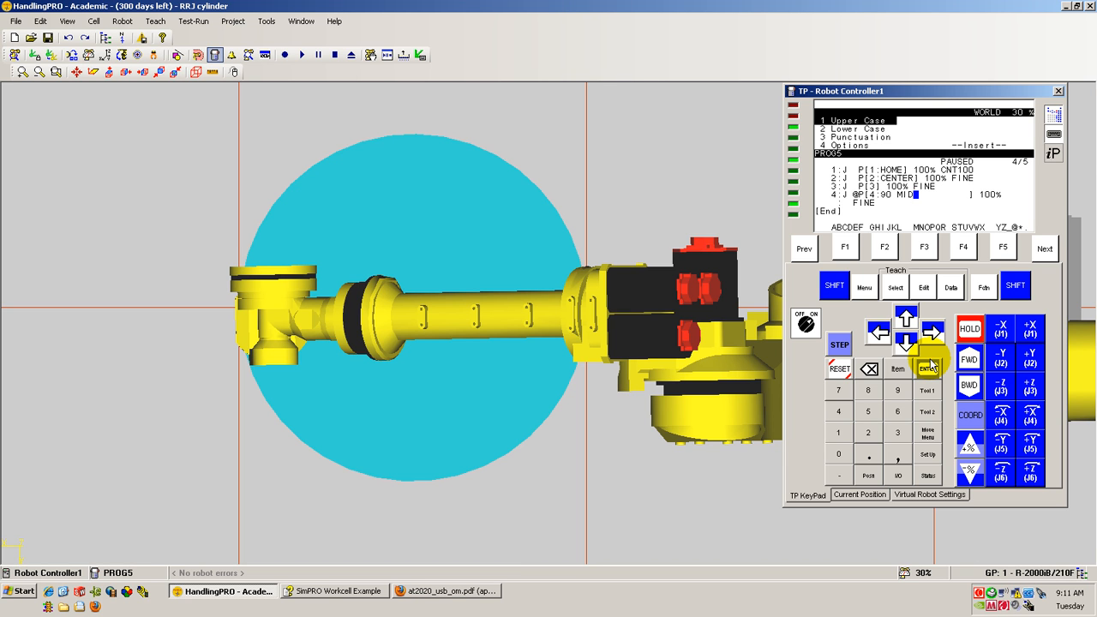
pyautogui.write('POINT')
pyautogui.click(886, 185)
pyautogui.write('START')
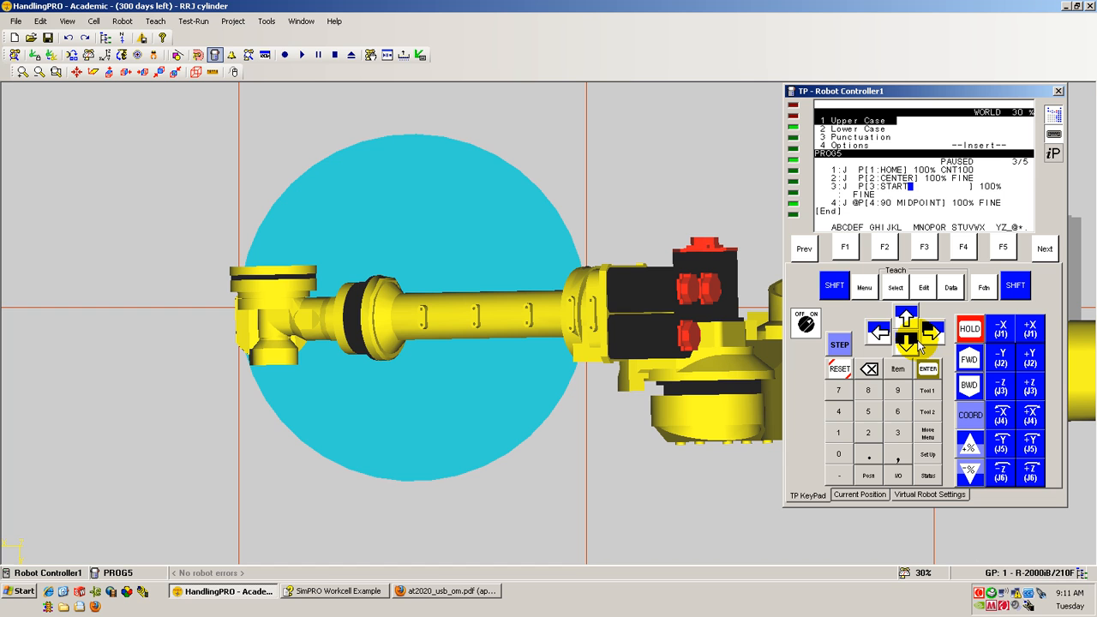
pyautogui.click(929, 369)
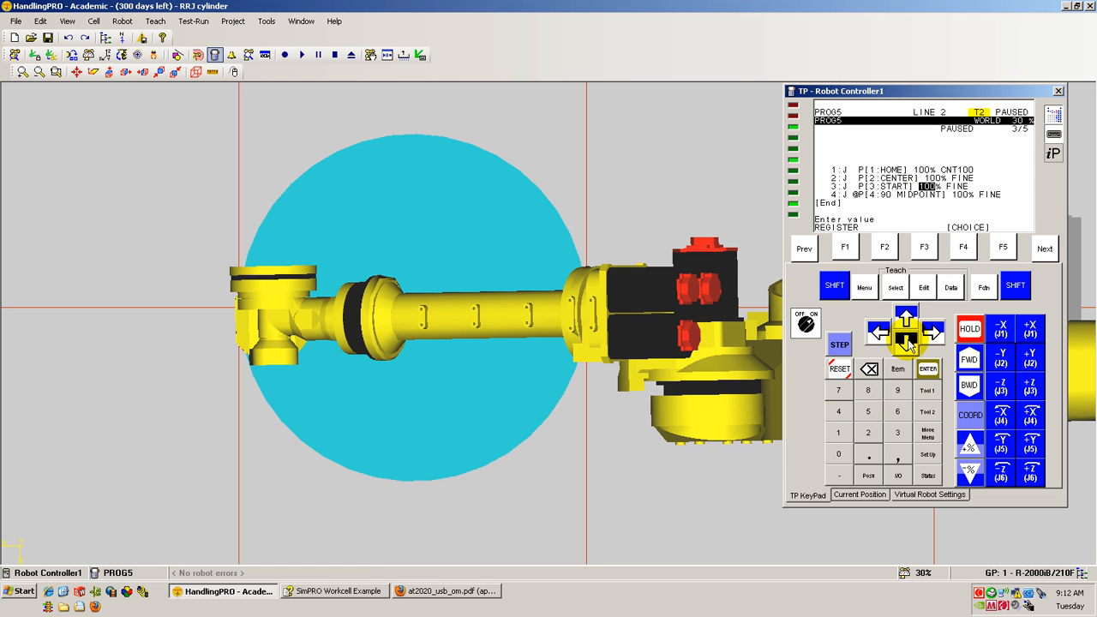
# - Change line 4's motion type to Circular via P[4] 90 MIDPOINT
pyautogui.click(905, 342)
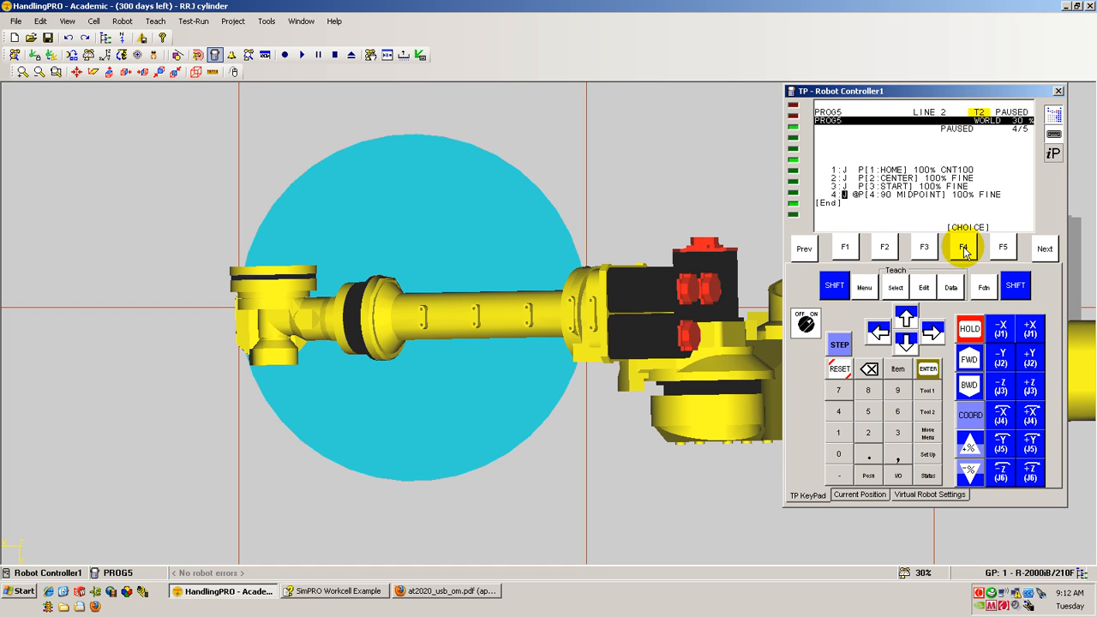
pyautogui.click(963, 247)
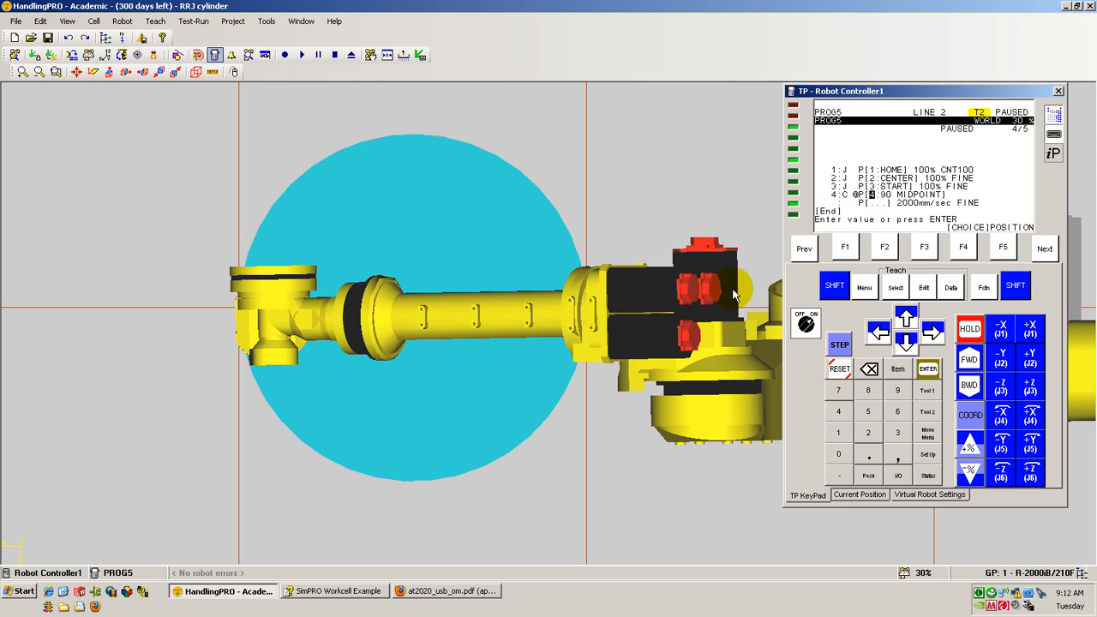
pyautogui.moveTo(881, 210)
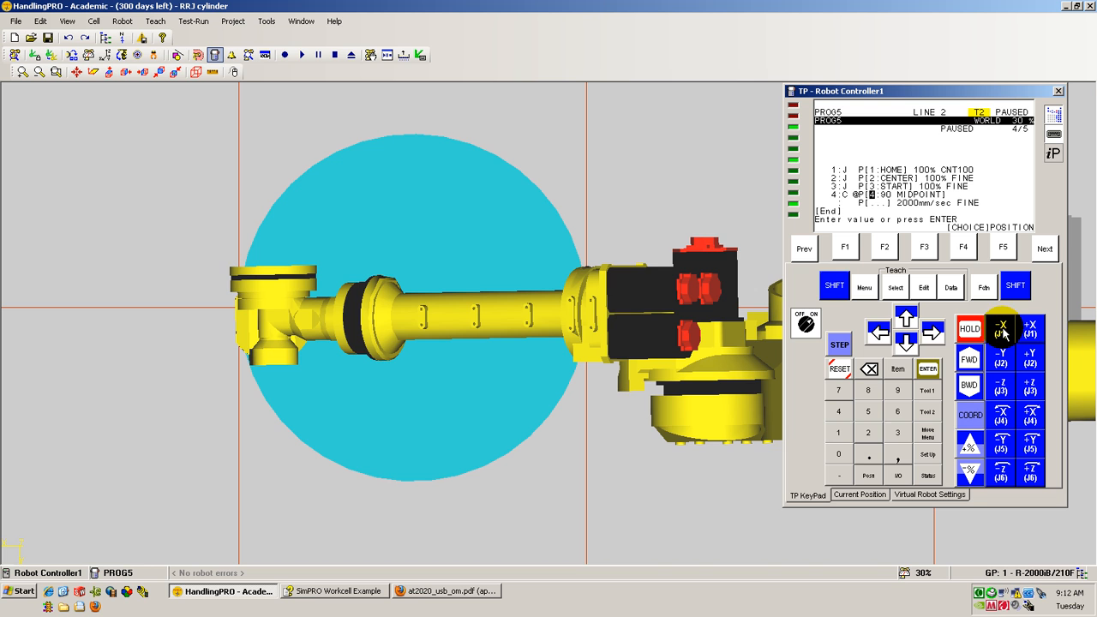
# - Jog the robot along -X/+Y to the arc's end spot across the cylinder
pyautogui.click(1001, 329)
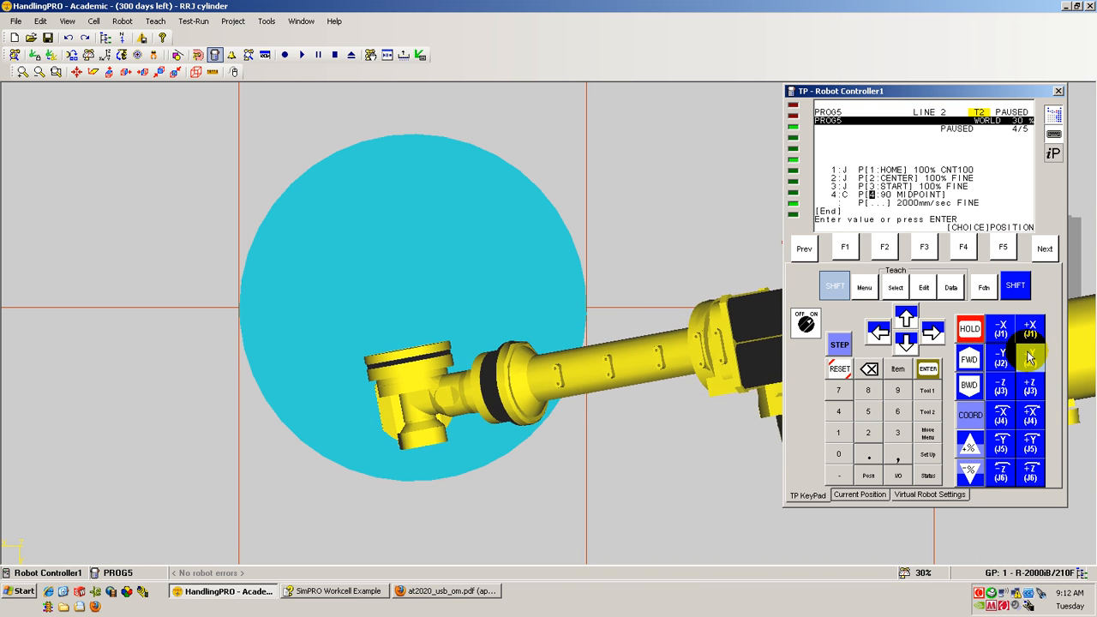
pyautogui.click(1029, 358)
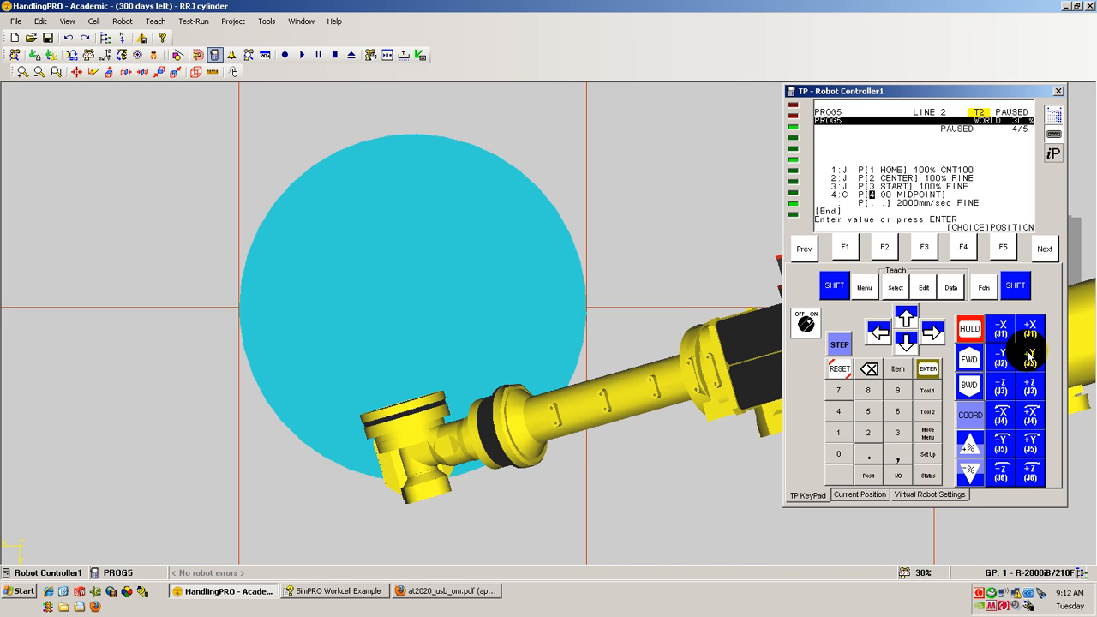
pyautogui.click(1028, 359)
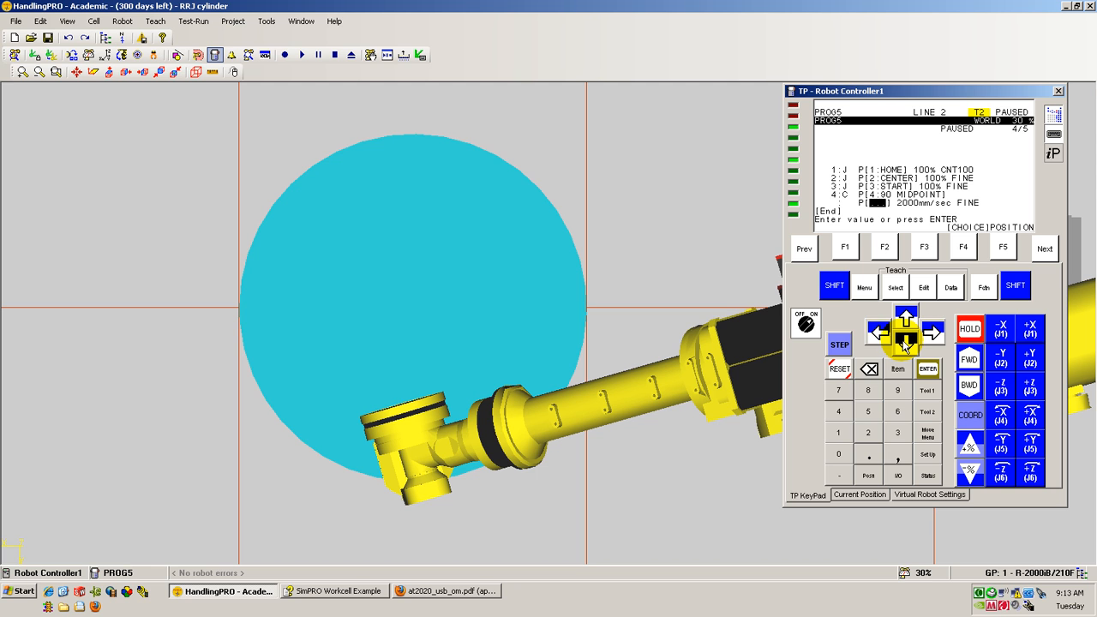
# - Cursor to the circular end P[ ] and bring up TOUCHUP to teach P[5]
pyautogui.click(878, 333)
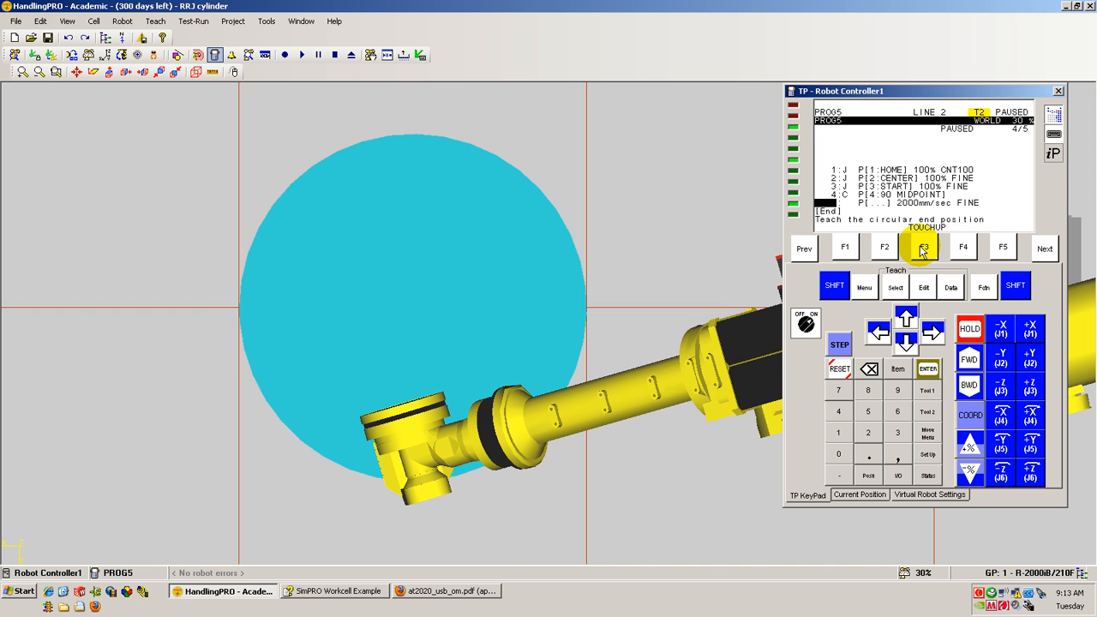
pyautogui.moveTo(927, 249)
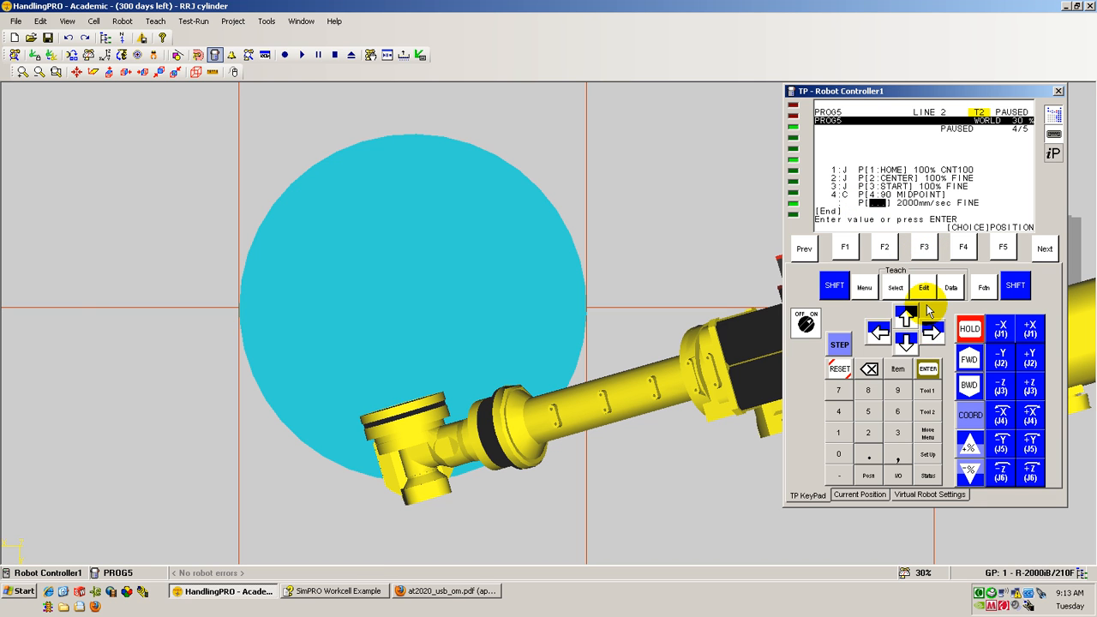
pyautogui.click(905, 317)
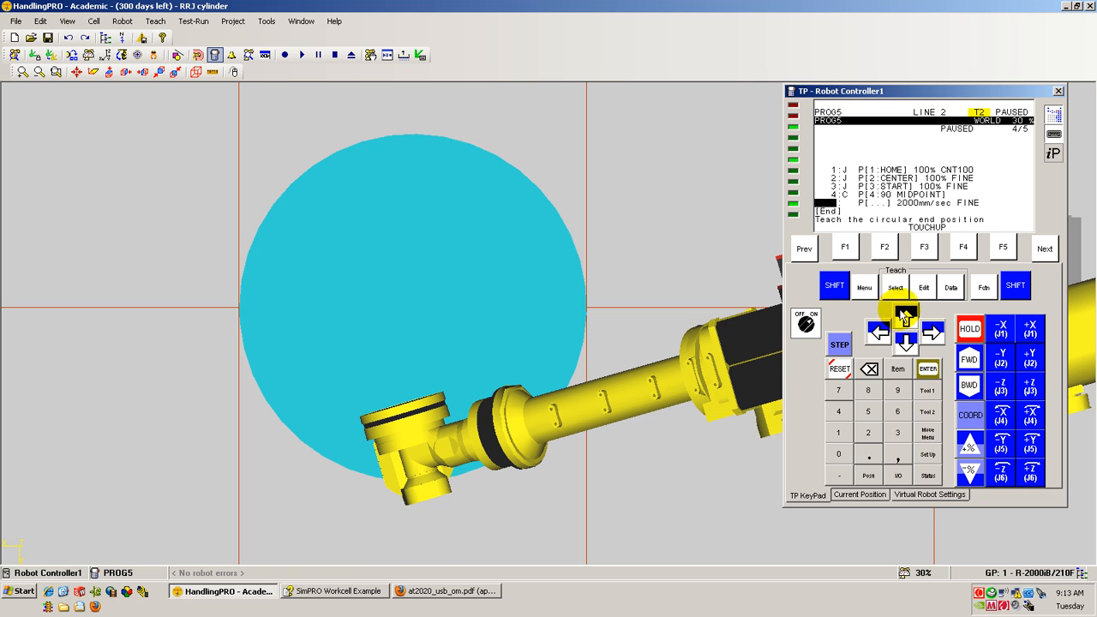
pyautogui.moveTo(905, 273)
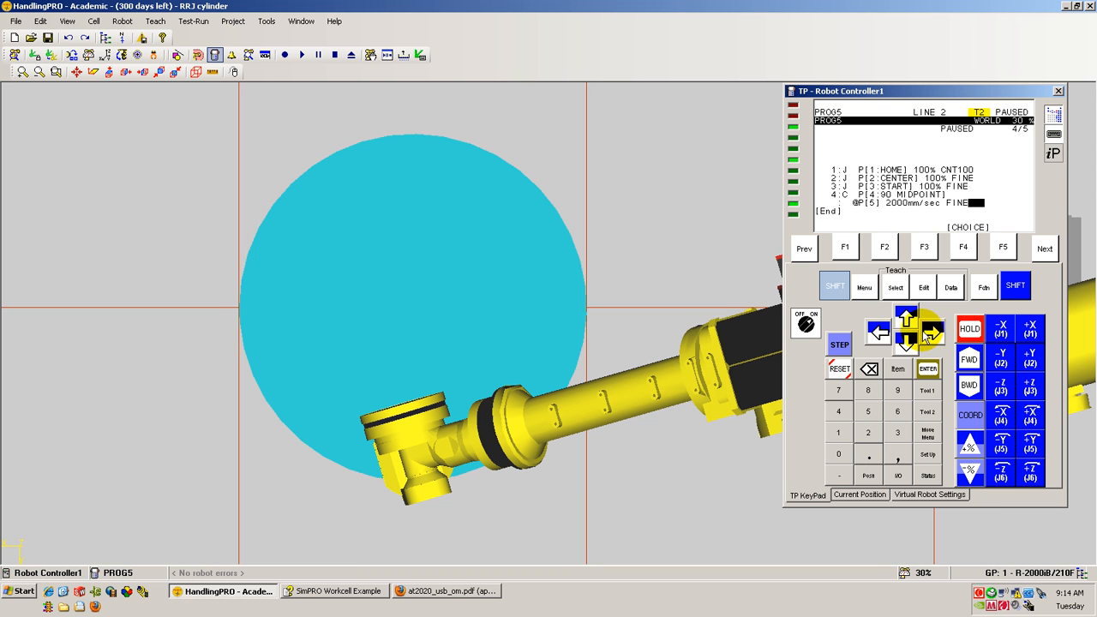
# - Name the arc end position P[5] 'ENDPOINT'
pyautogui.click(878, 333)
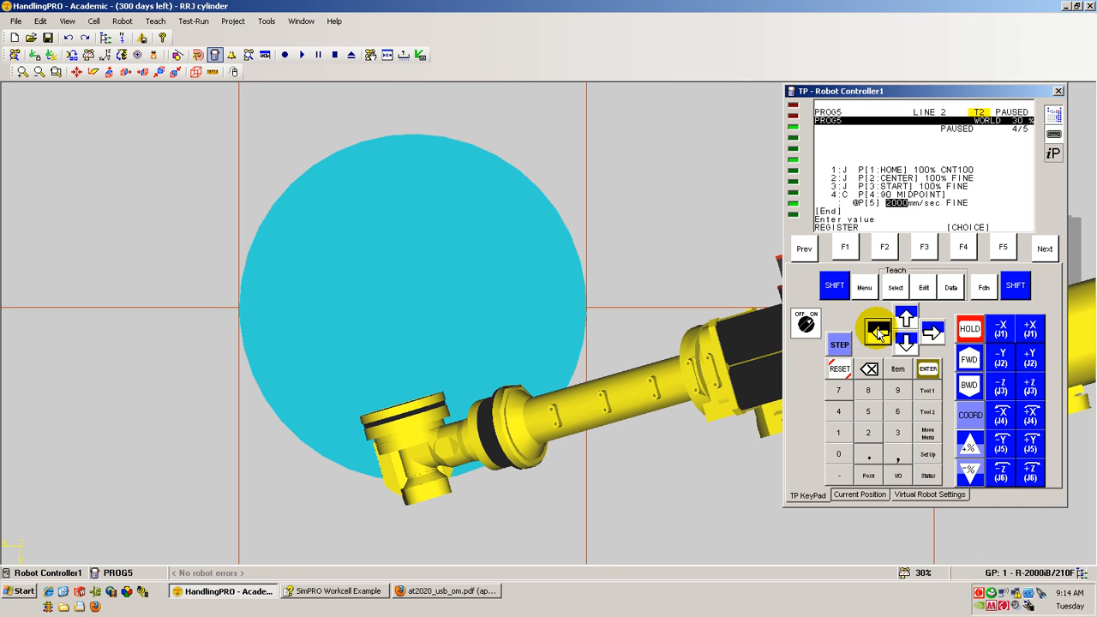
pyautogui.click(928, 369)
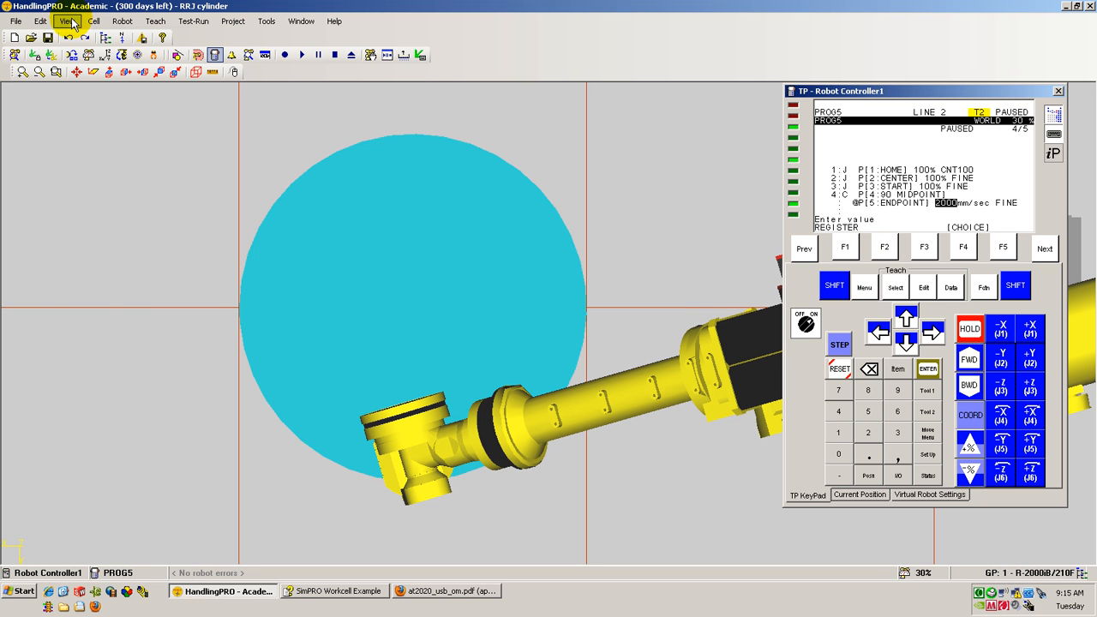
# - Show the taught positions START, 90 MIDPOINT and CENTER with triads in the 3D scene
pyautogui.click(65, 20)
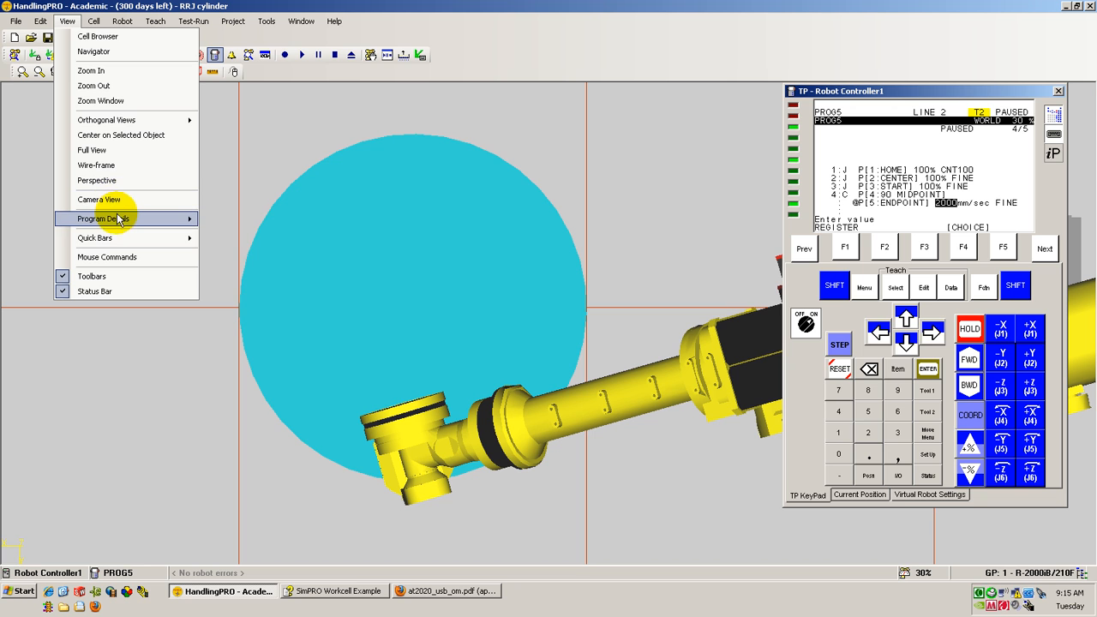
pyautogui.moveTo(128, 218)
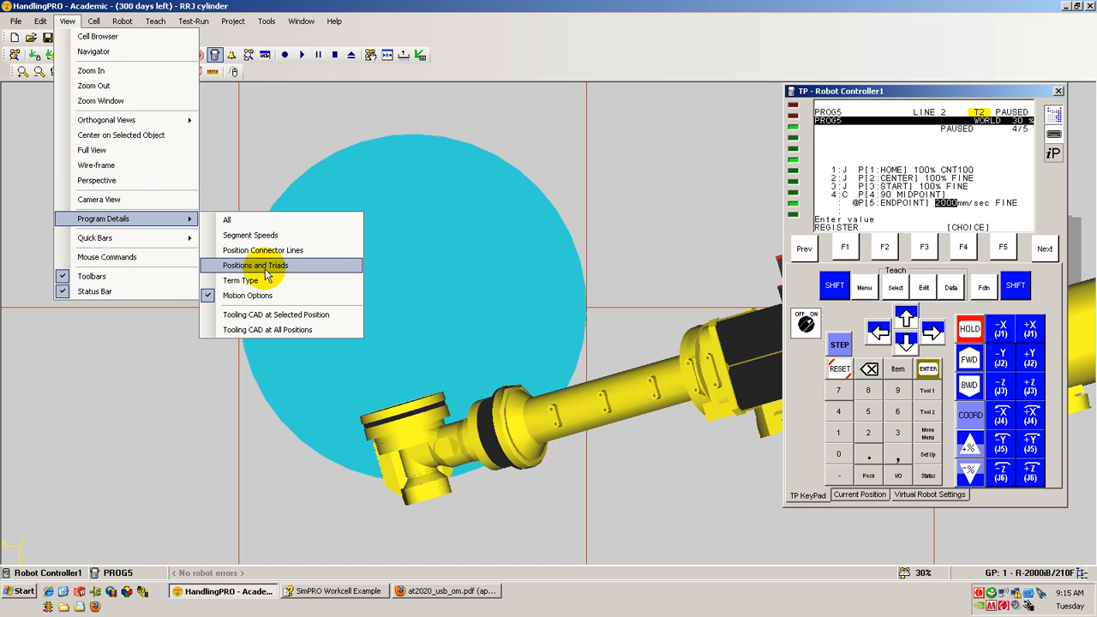
pyautogui.click(253, 264)
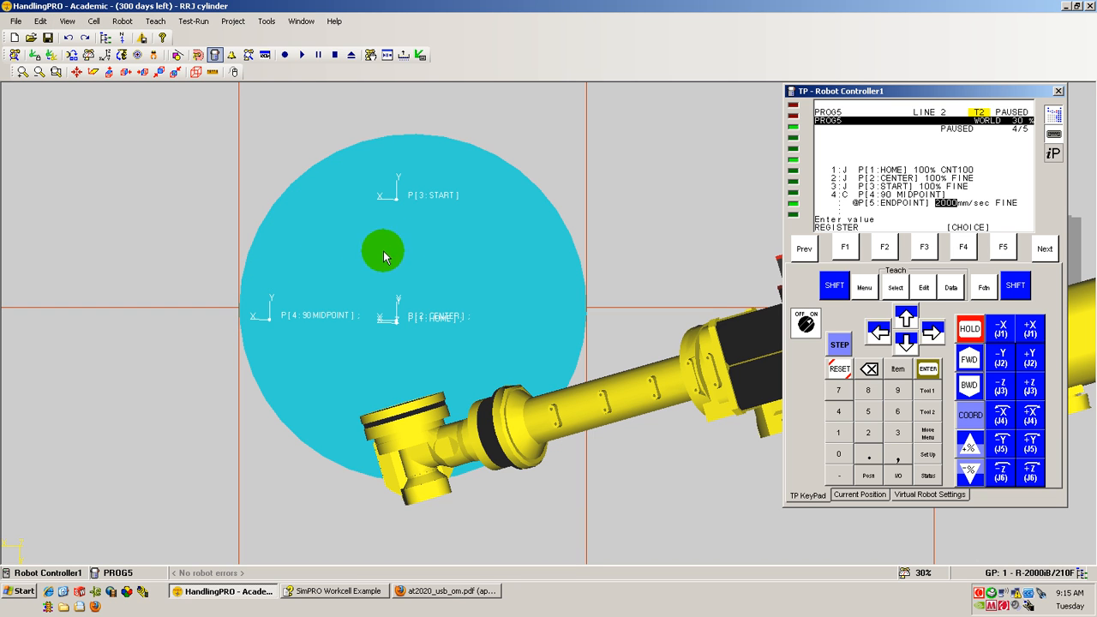
pyautogui.moveTo(425, 322)
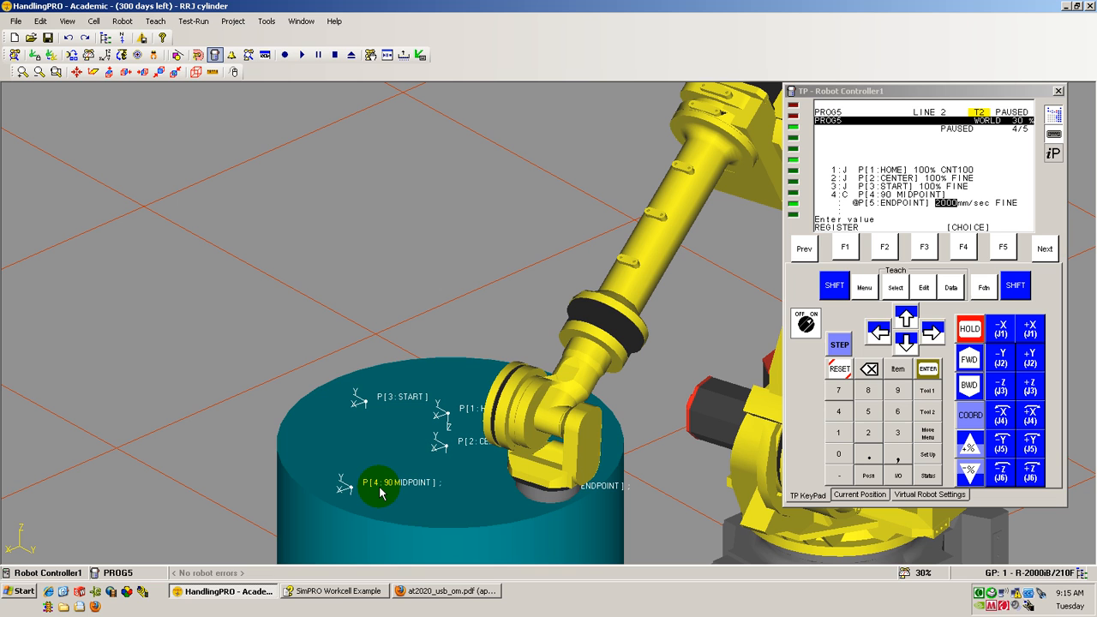
pyautogui.moveTo(489, 506)
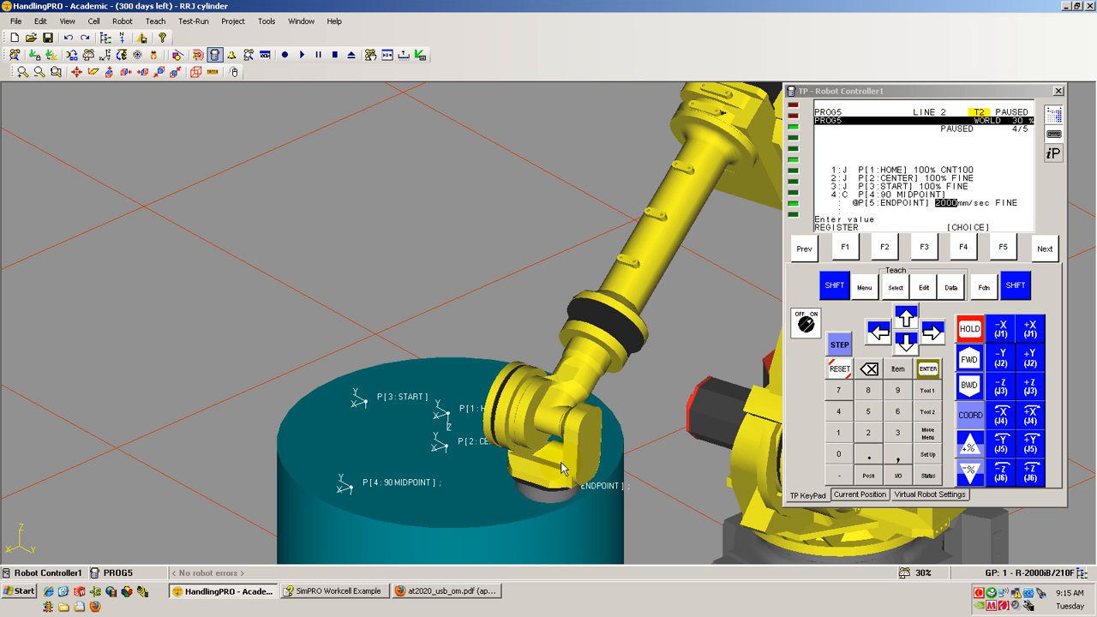
pyautogui.moveTo(564, 490)
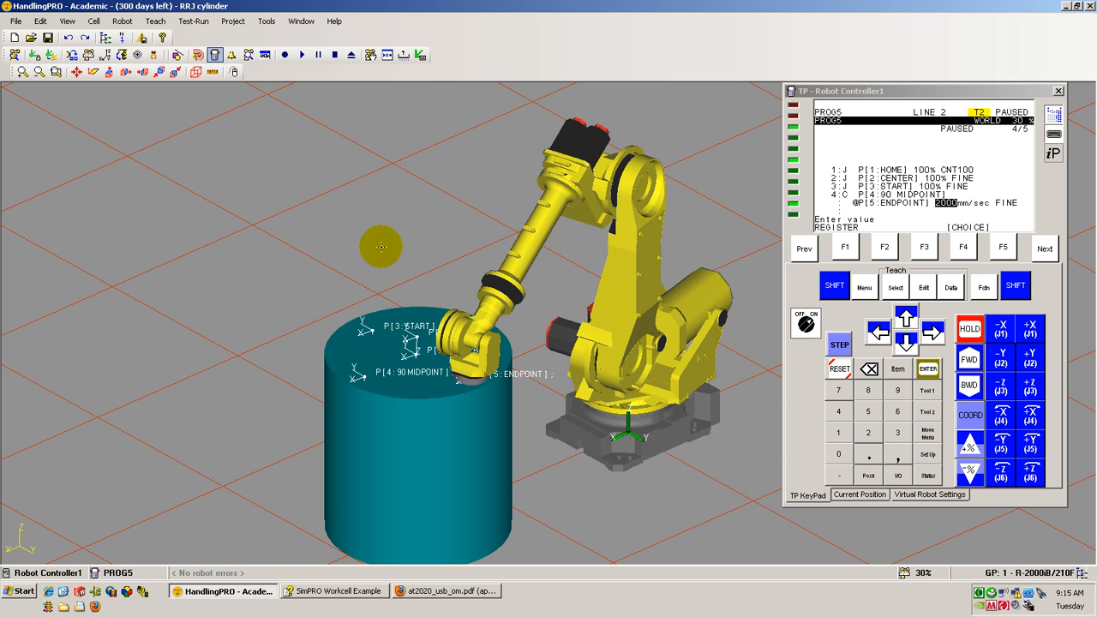
# - Run PROG5 in simulation, accepting the cycle-time disclaimer, tracing the arc over the cylinder
pyautogui.click(302, 54)
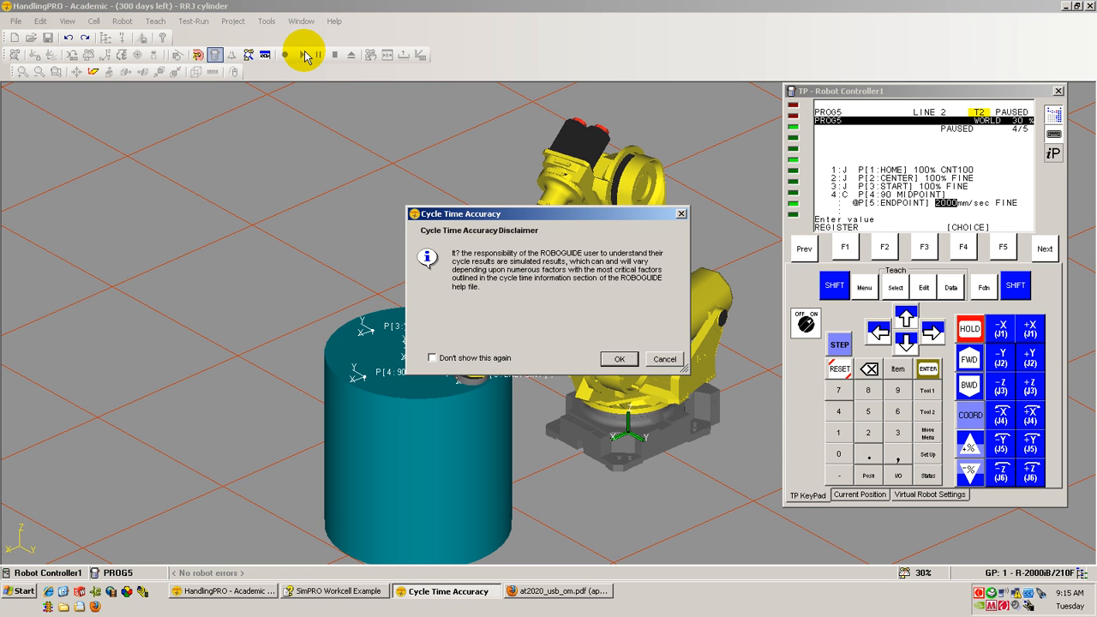
pyautogui.click(619, 358)
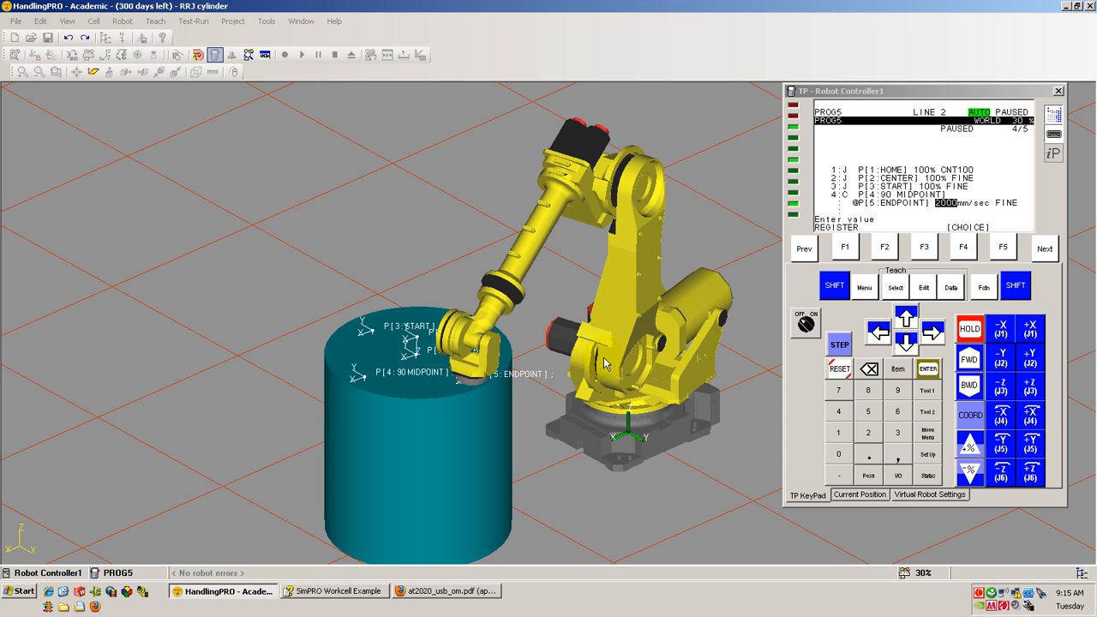
pyautogui.click(302, 53)
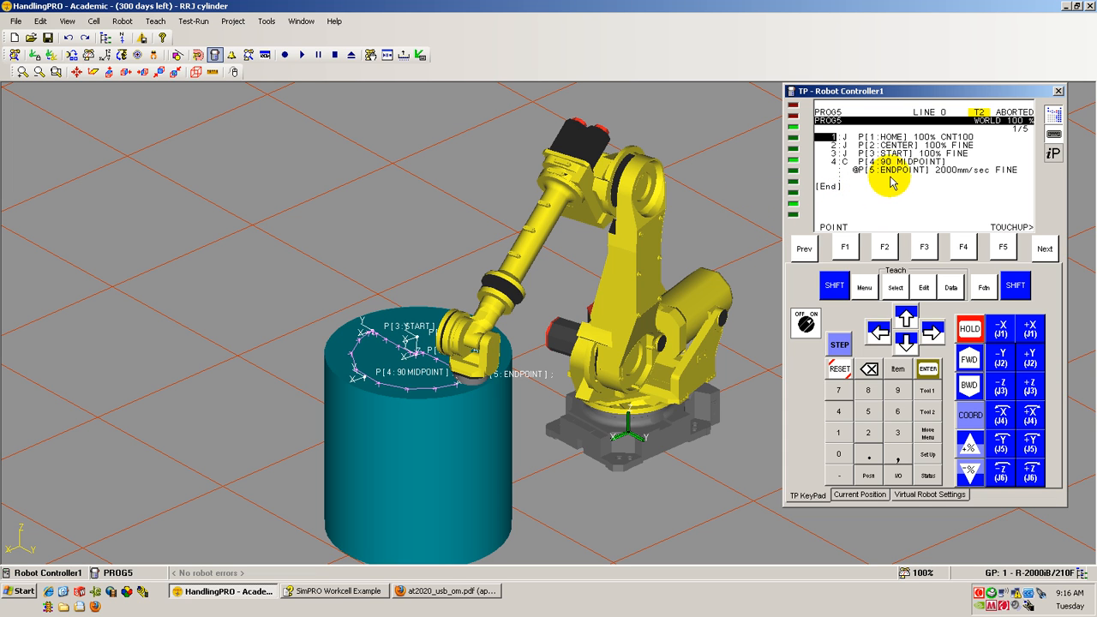
pyautogui.click(905, 342)
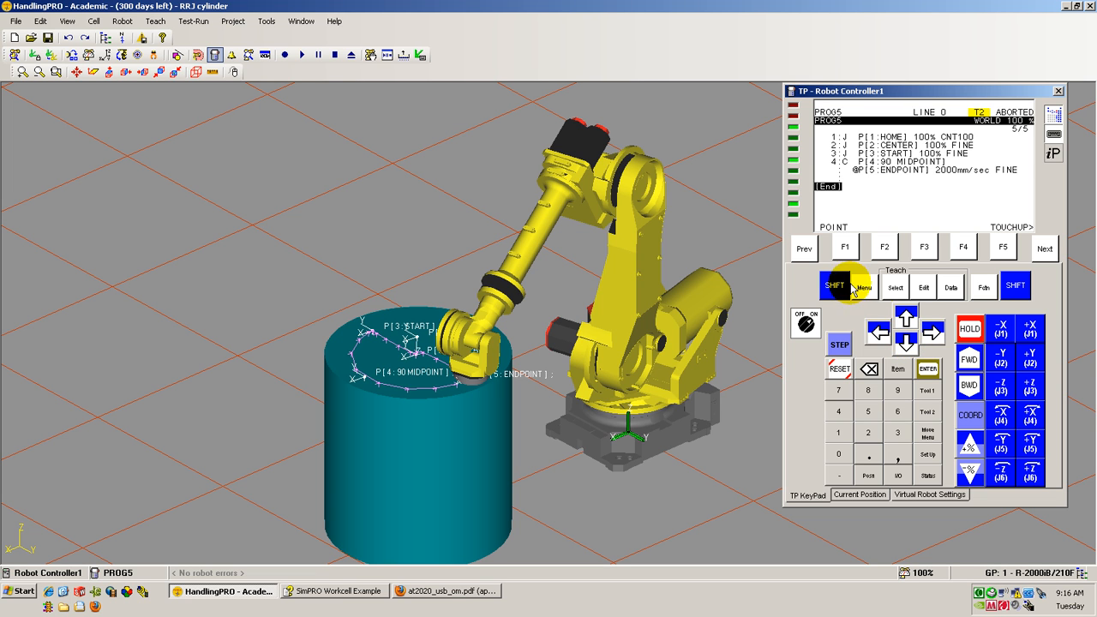
# - Record a new point P[6] at [End] as a J P[6] 100% FINE joint move
pyautogui.click(844, 247)
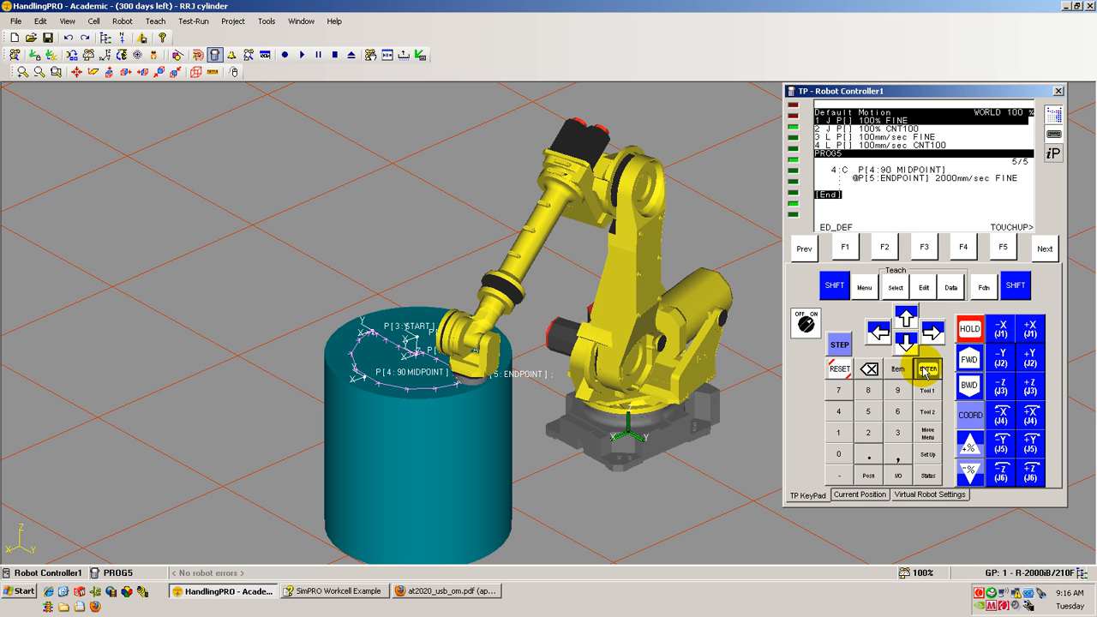
pyautogui.click(925, 368)
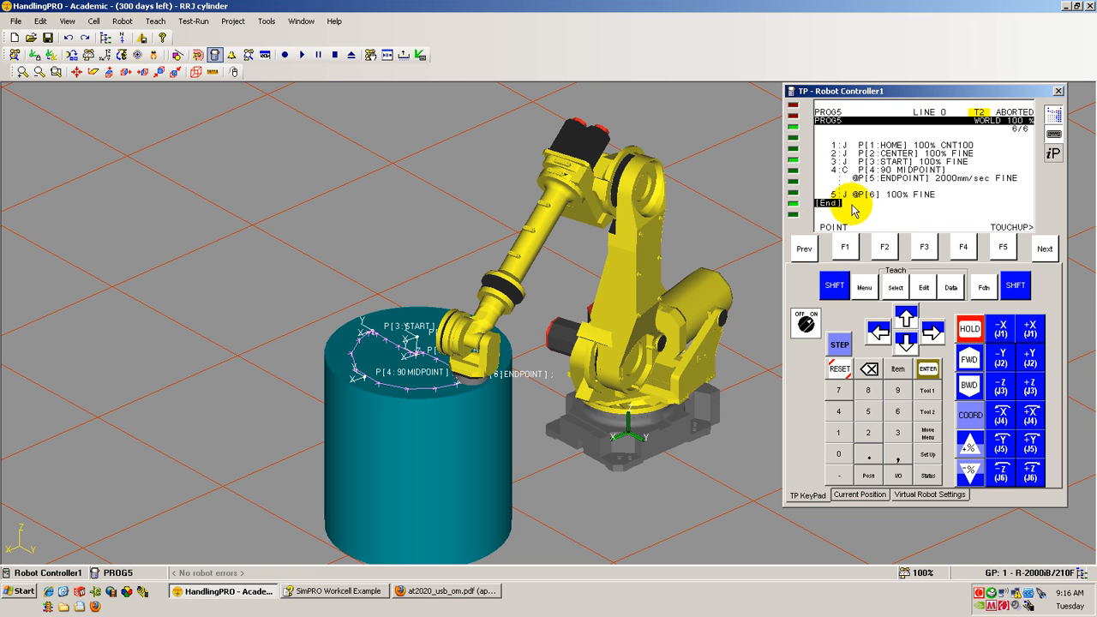
pyautogui.click(905, 315)
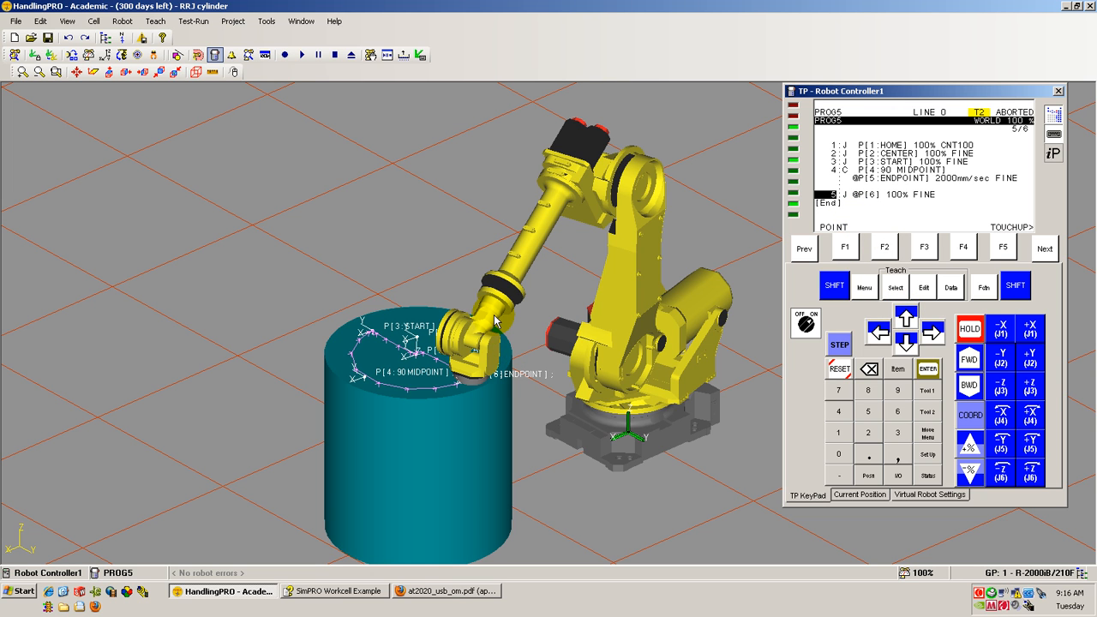
pyautogui.moveTo(494, 329)
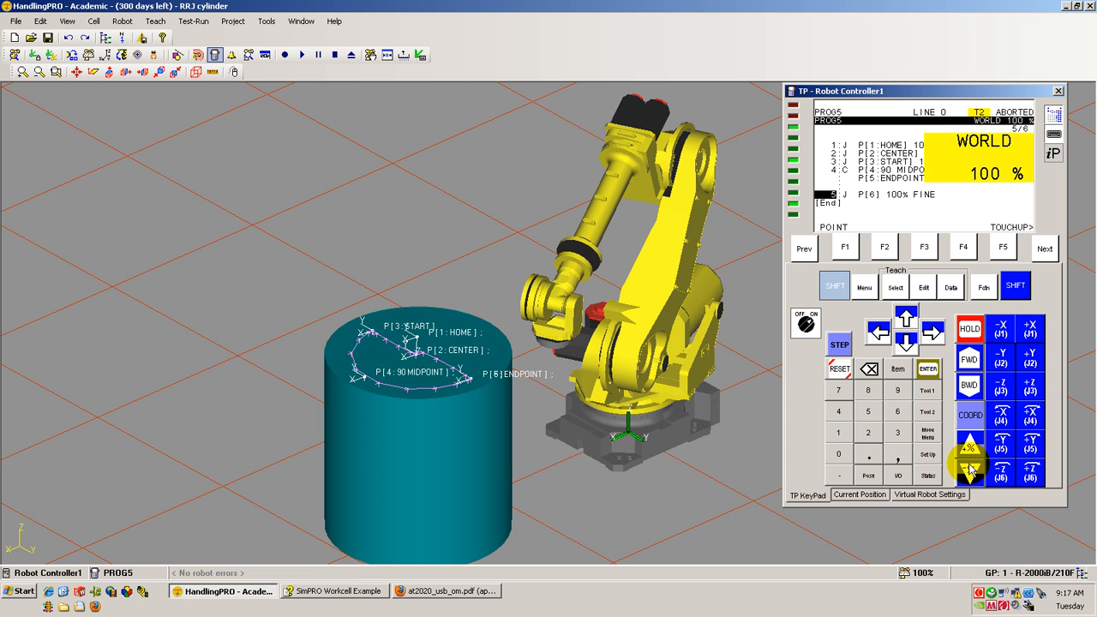
# - Lower the jog override, then jog the tool along Y up and away over the cylinder top
pyautogui.click(969, 442)
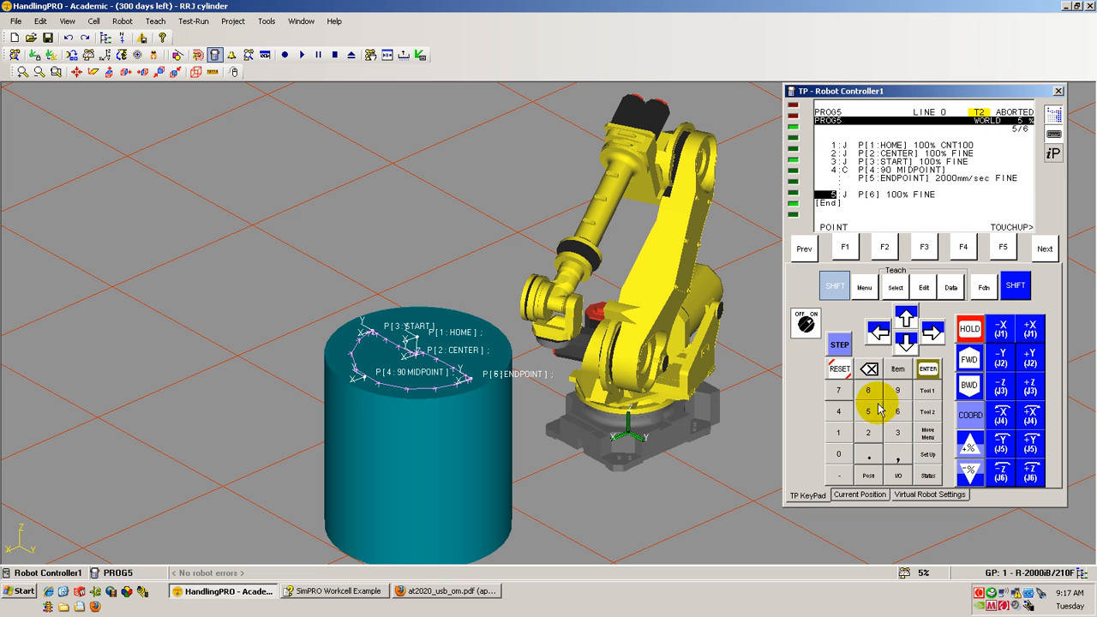
pyautogui.moveTo(626, 312)
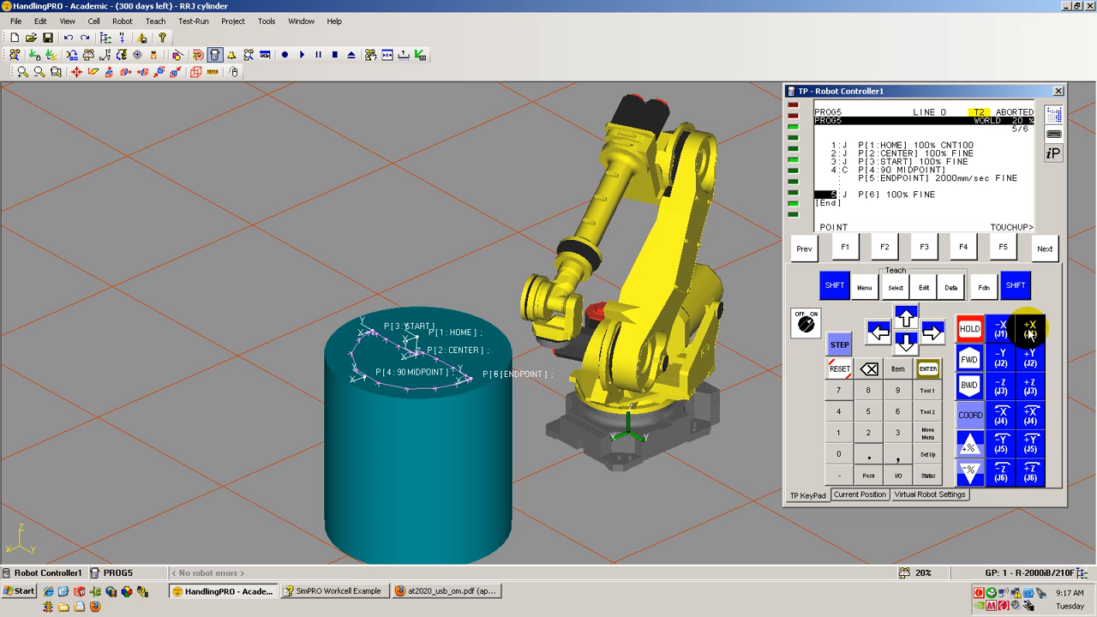
pyautogui.moveTo(1029, 355)
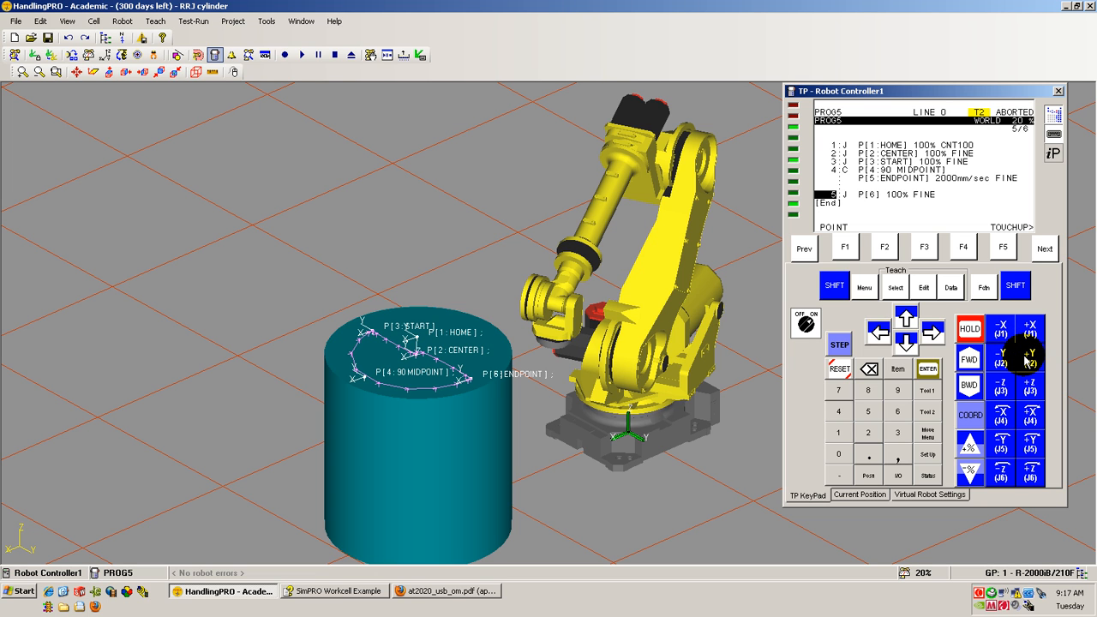
pyautogui.moveTo(1010, 355)
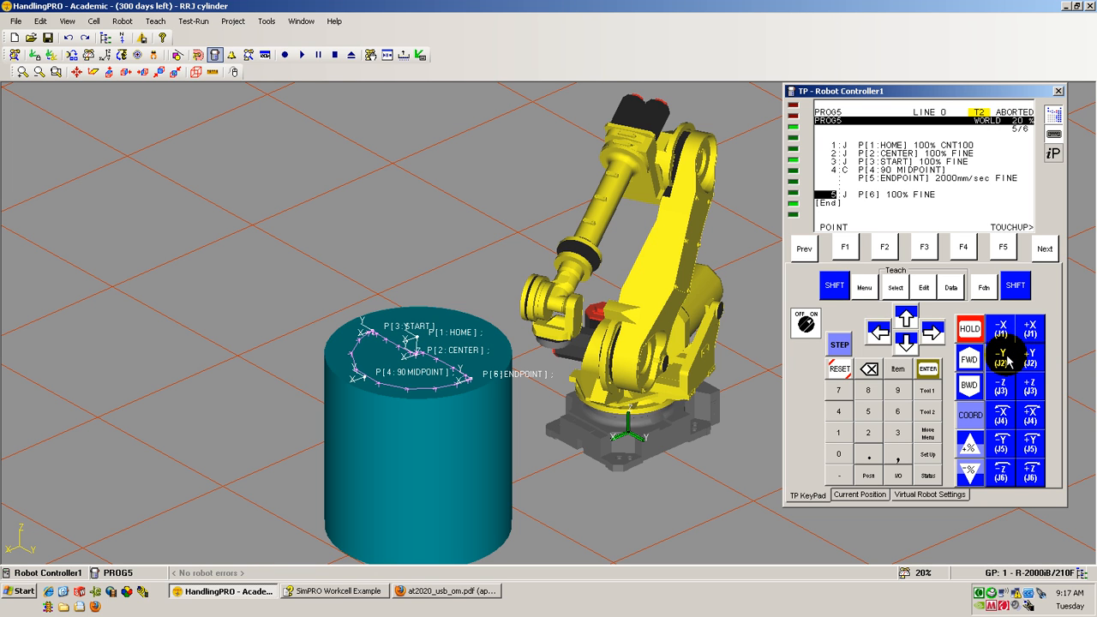
pyautogui.click(1001, 358)
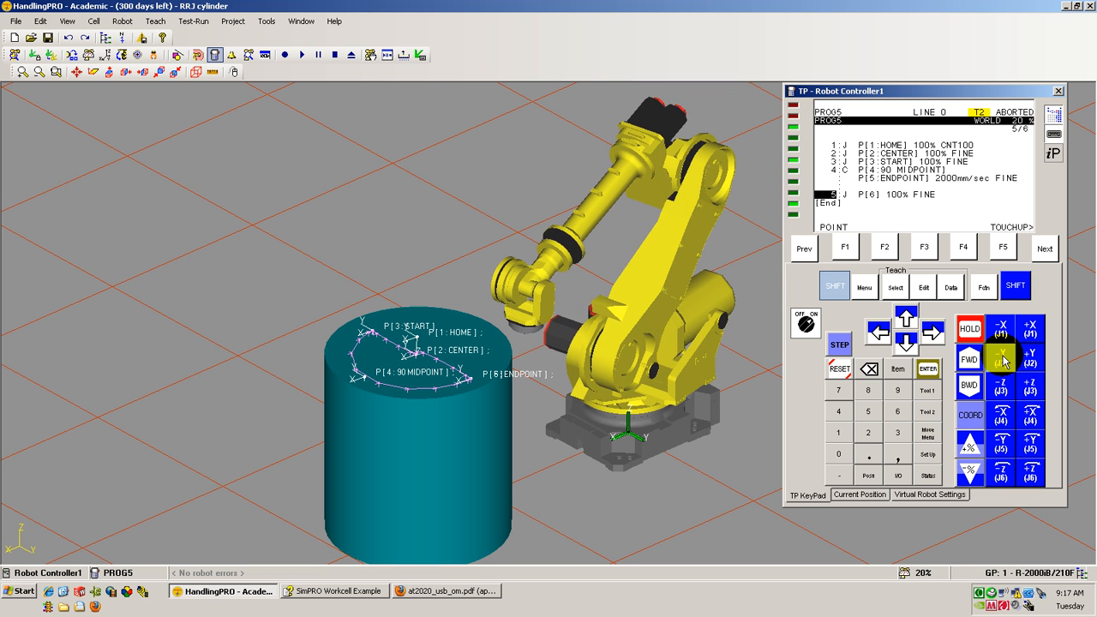
pyautogui.click(1001, 357)
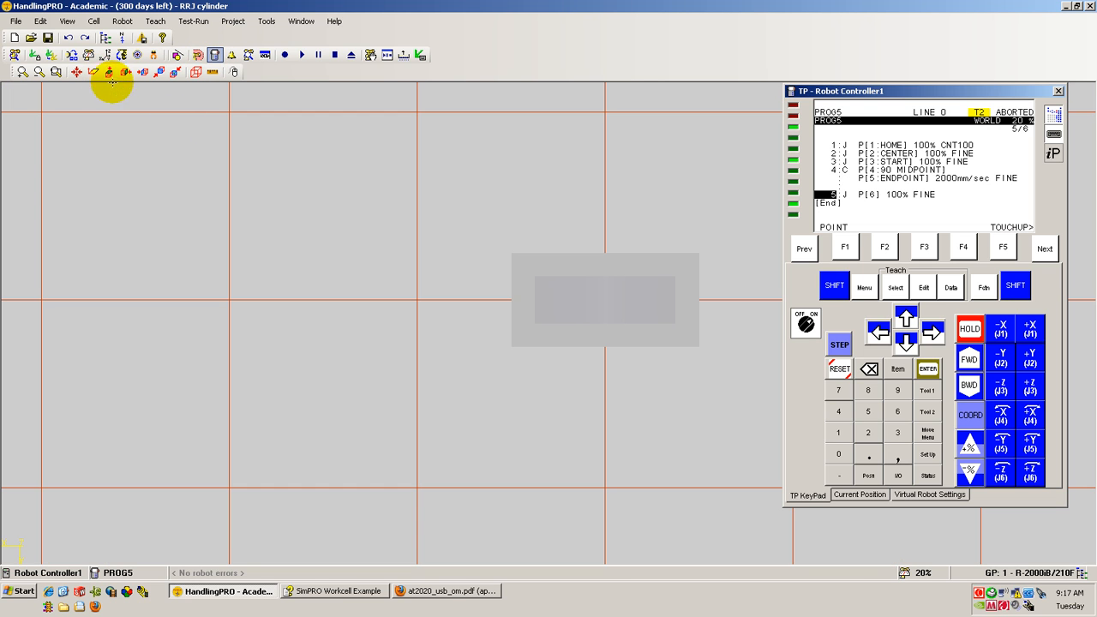
pyautogui.moveTo(425, 322)
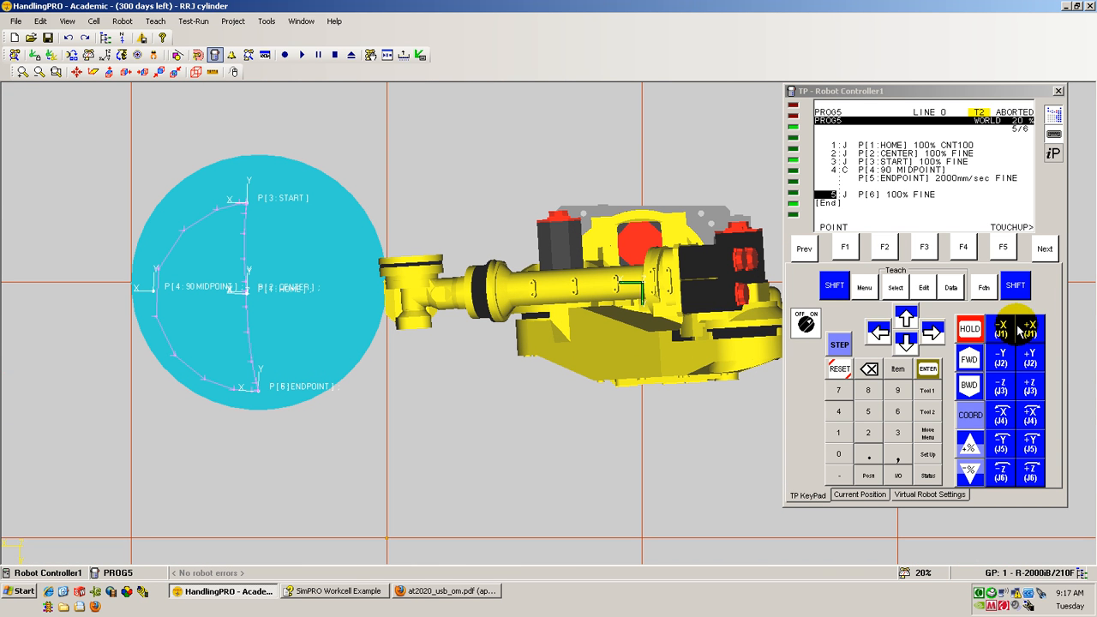
# - From Top view, jog the tool along X to the next point on the circle
pyautogui.click(1028, 329)
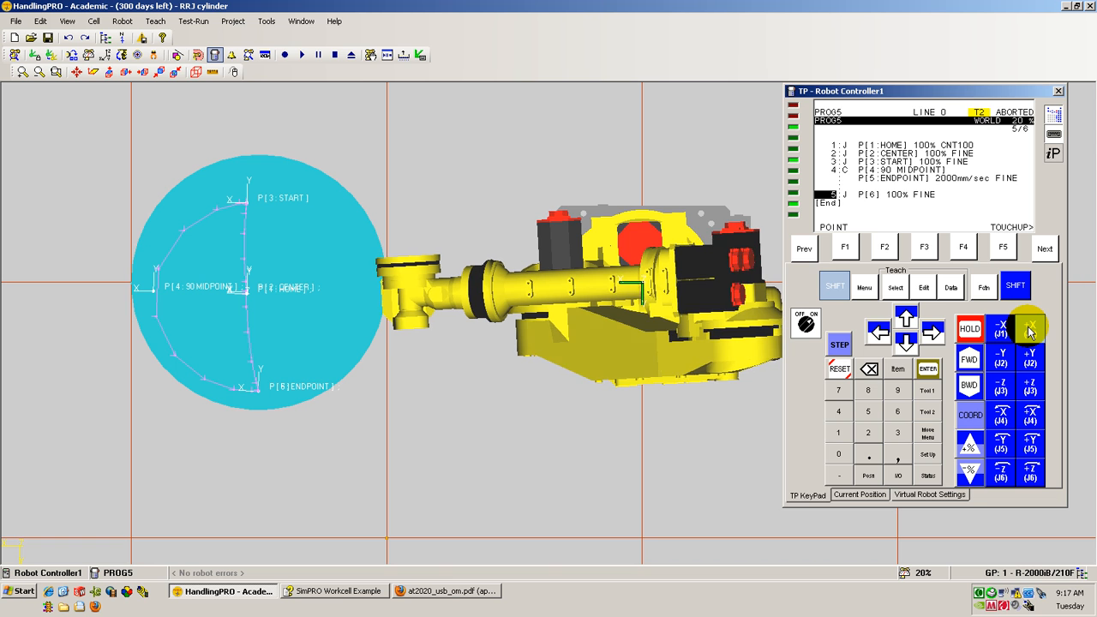
pyautogui.click(1030, 329)
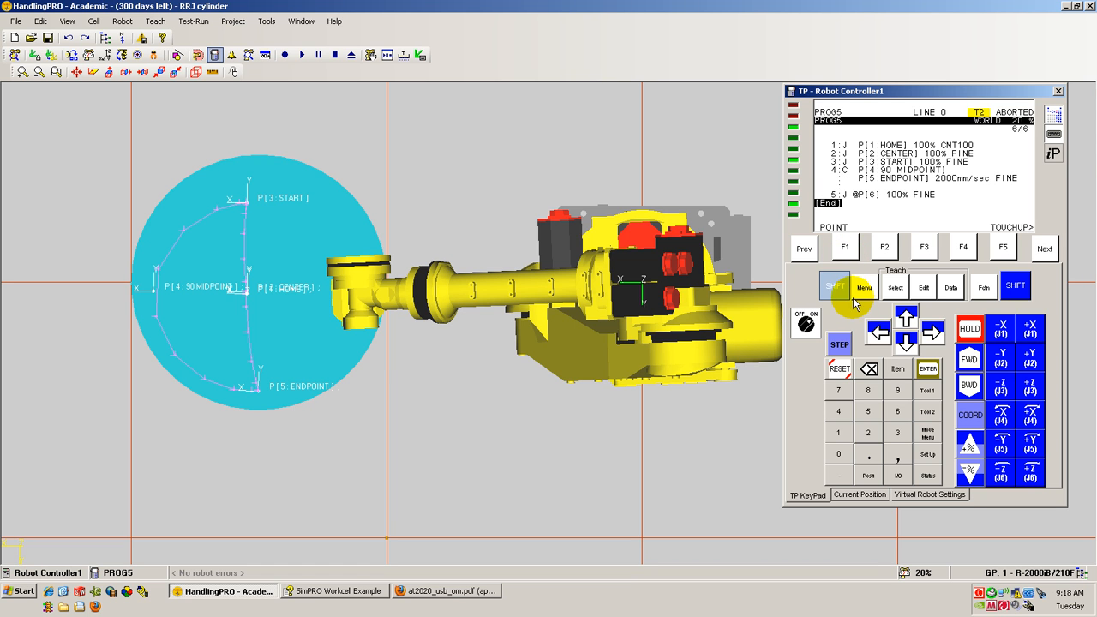
pyautogui.moveTo(844, 247)
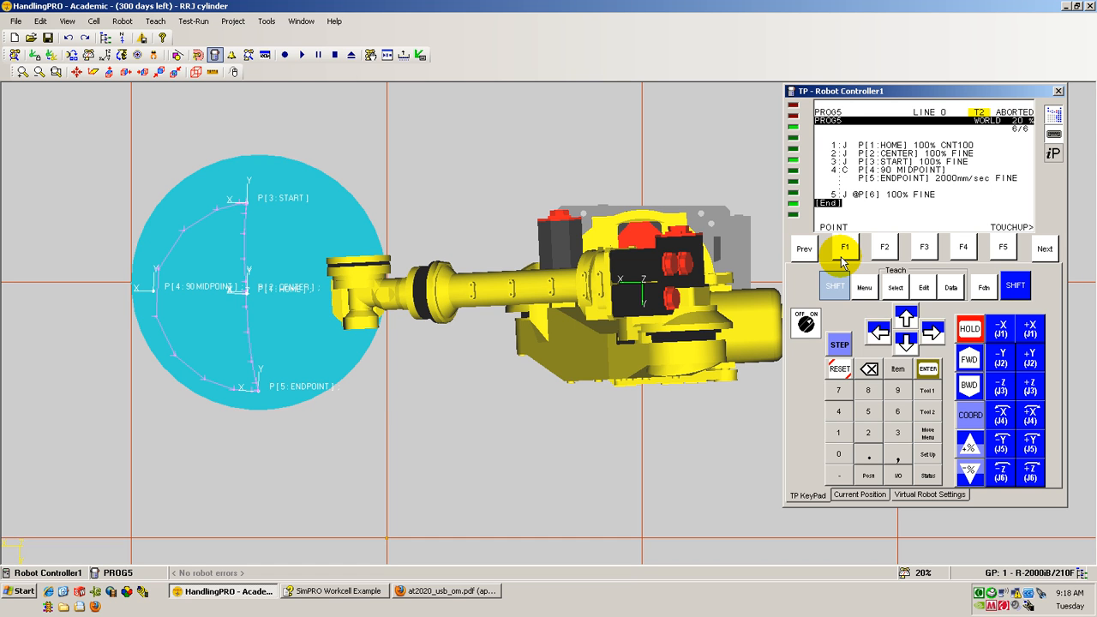
pyautogui.moveTo(871, 213)
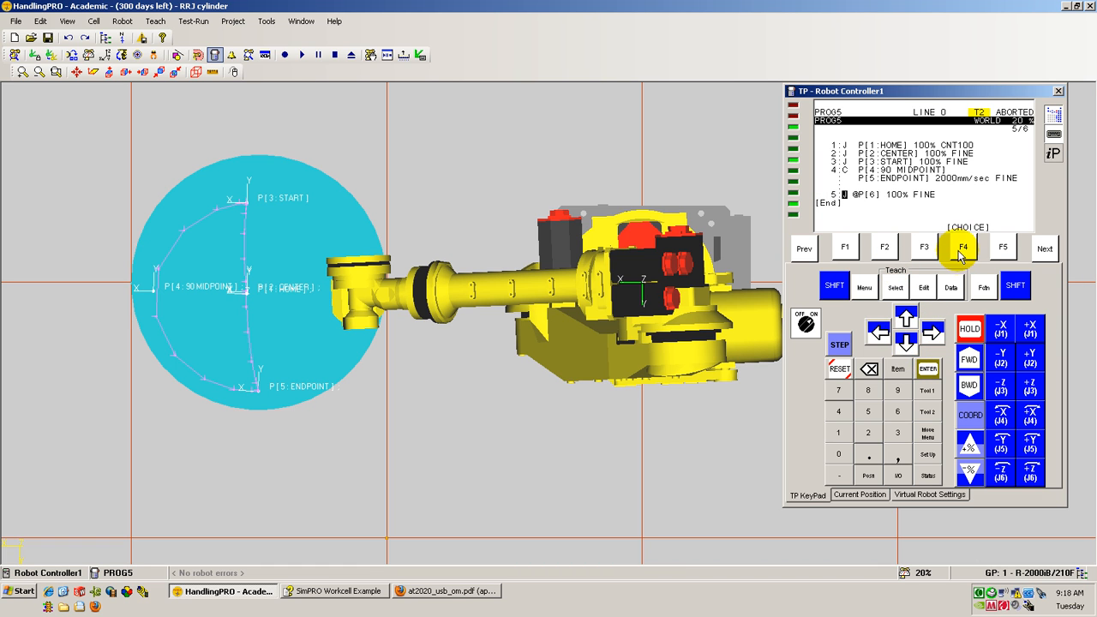
# - Change the P[6] move to a circular arc ending at P[3:START] at 2000 mm/sec FINE, then start the simulated run
pyautogui.click(964, 247)
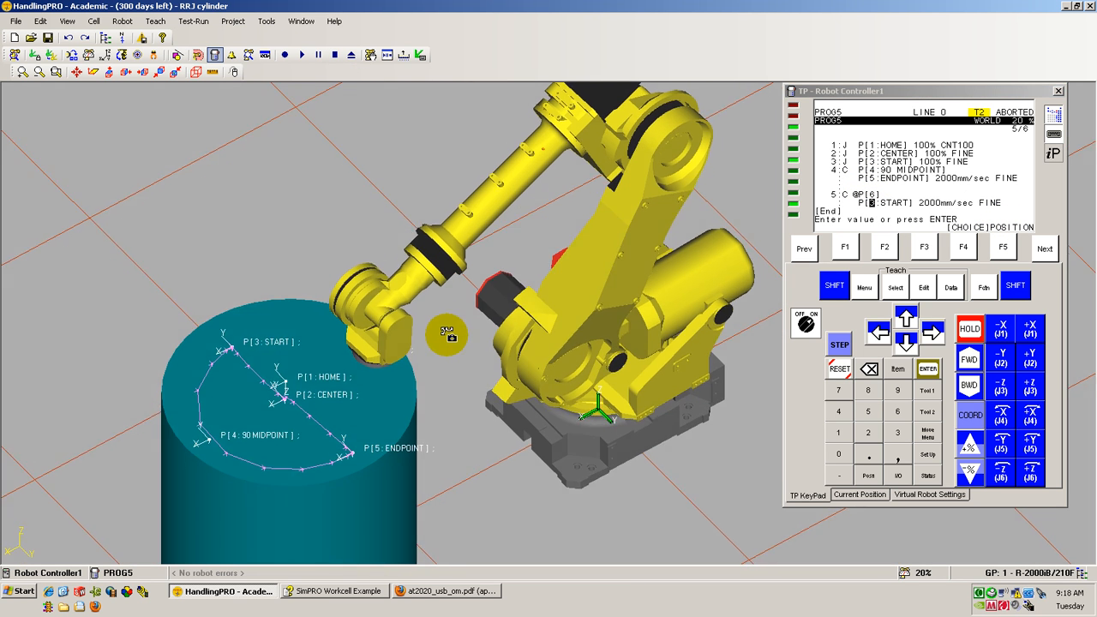
pyautogui.click(284, 55)
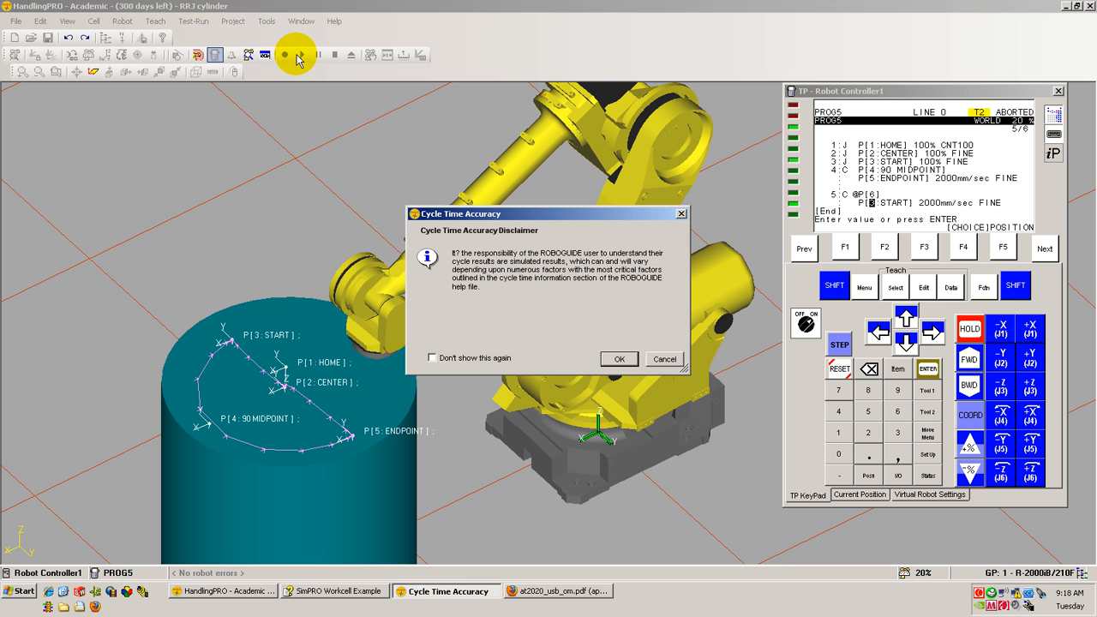
pyautogui.click(619, 358)
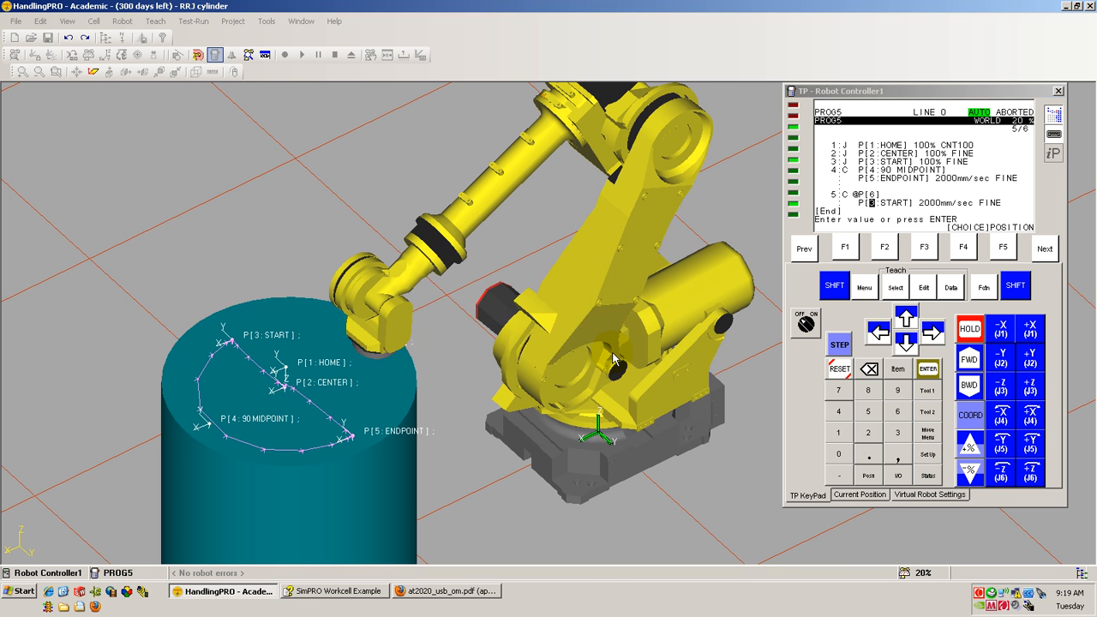